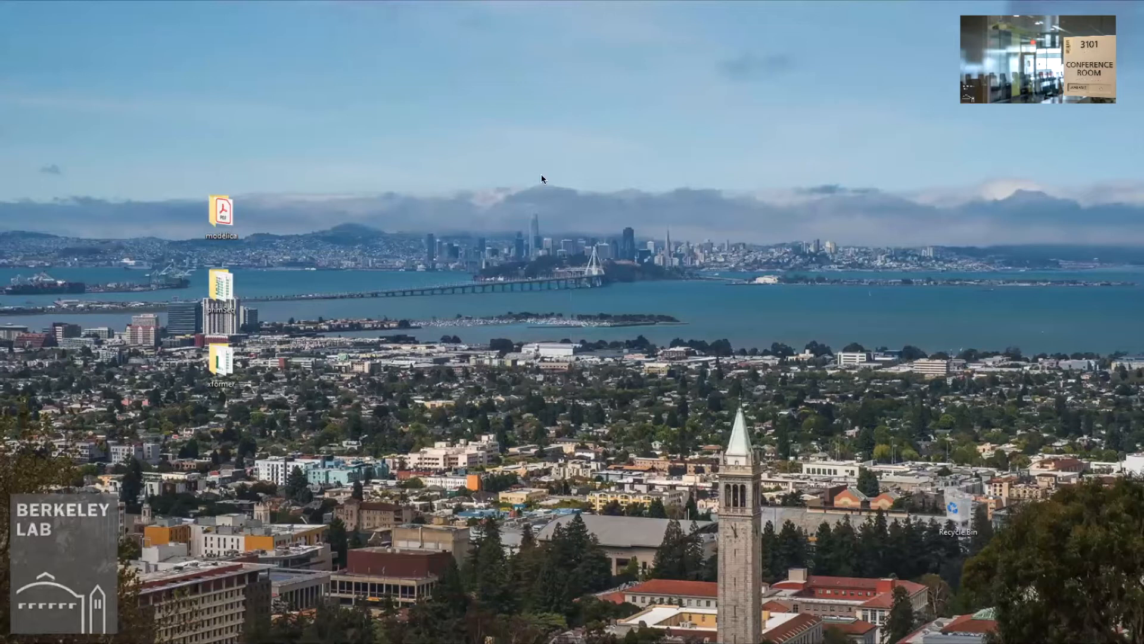
Launch Firefox from the desktop shortcut onto a blank new tab
click(8, 641)
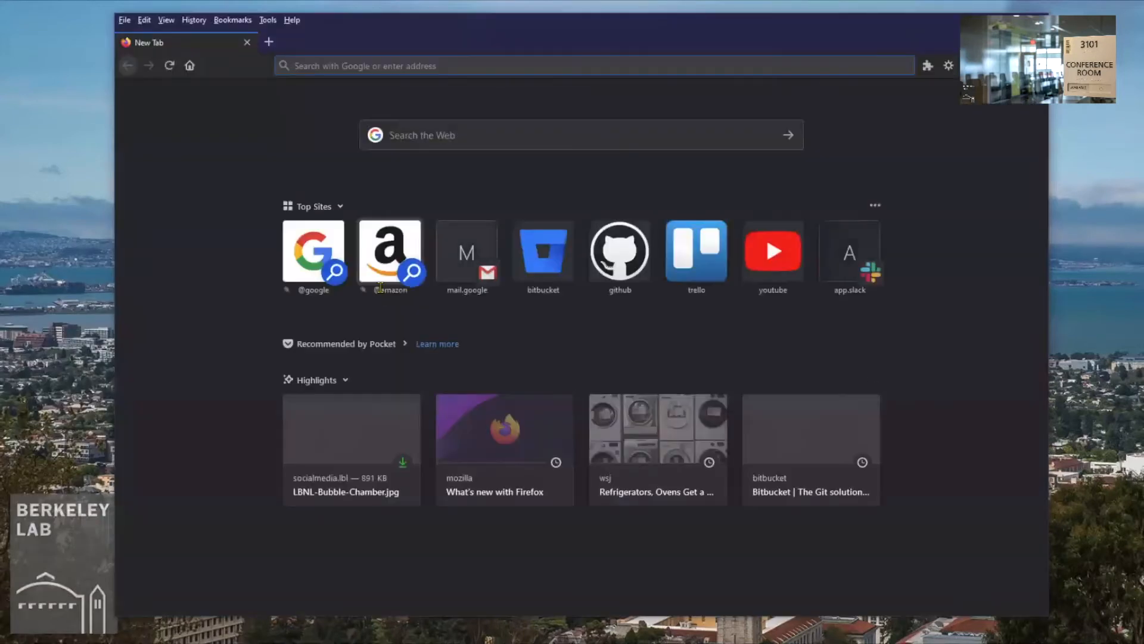
Go to openmodelica.org, Download > Windows, and reach the Official Release 1.16.1 build directory
text(onlinelearning.berkeley.edu/)
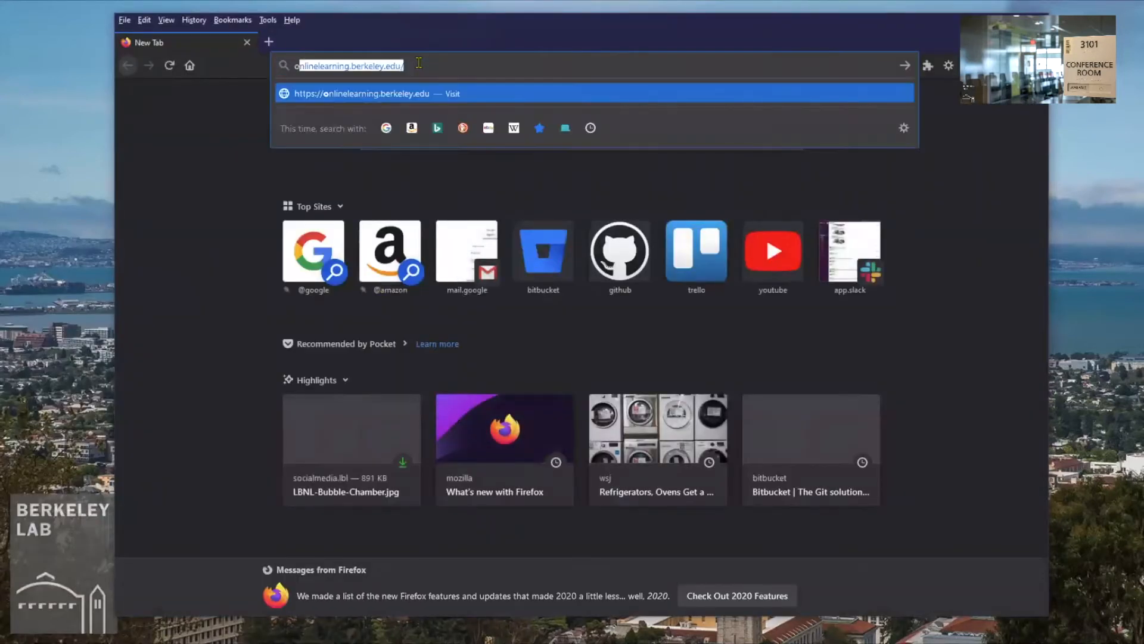
text(openmodelica.org)
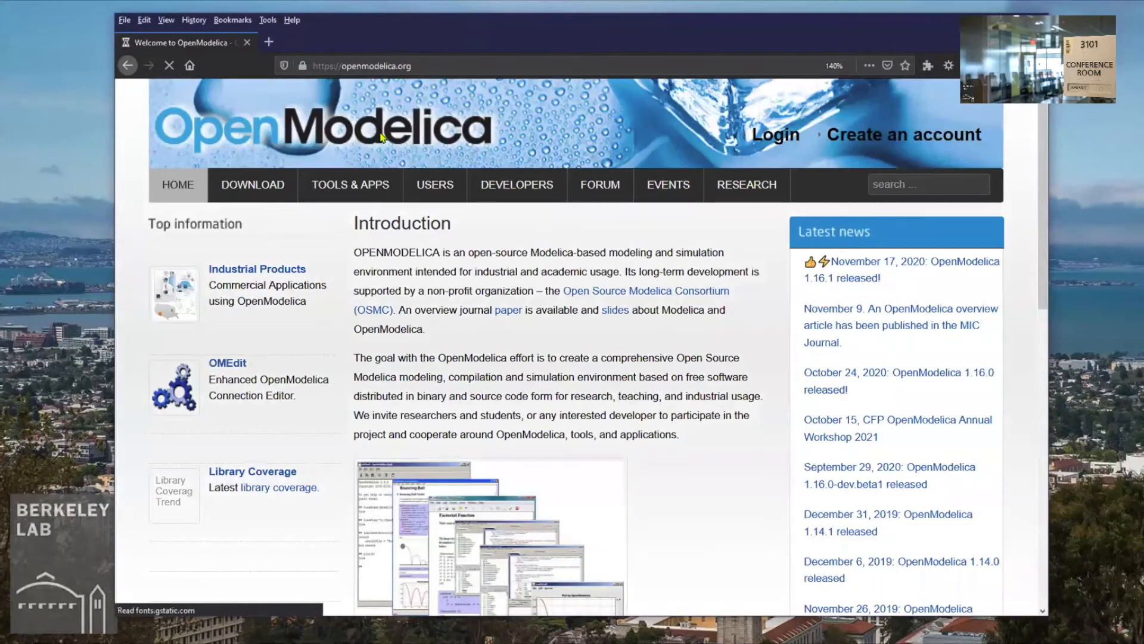
click(253, 183)
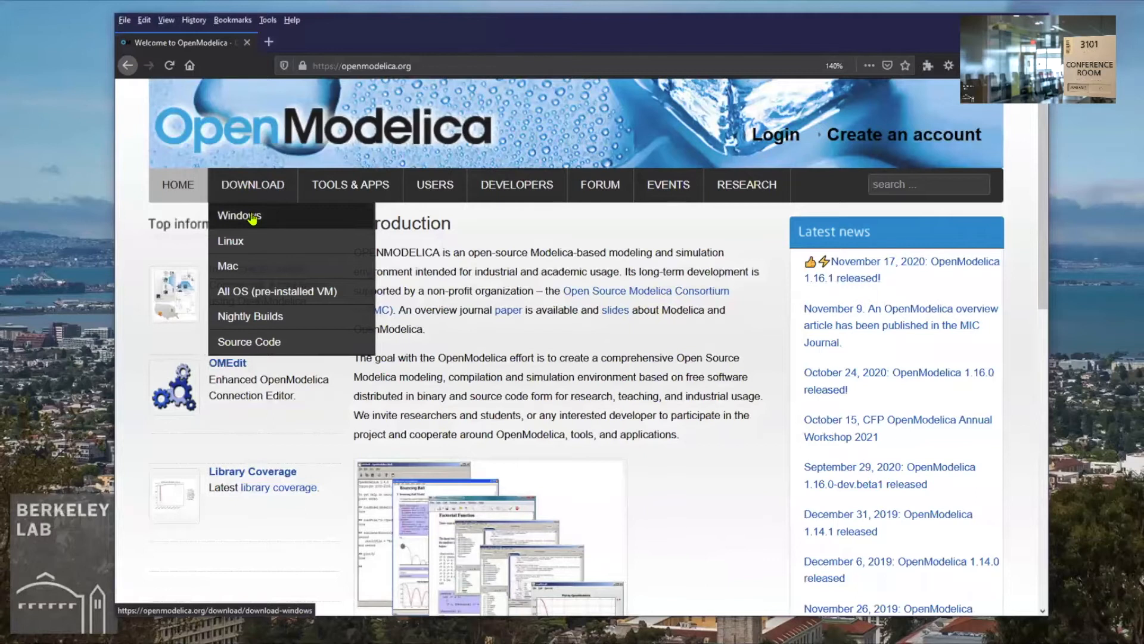
click(239, 214)
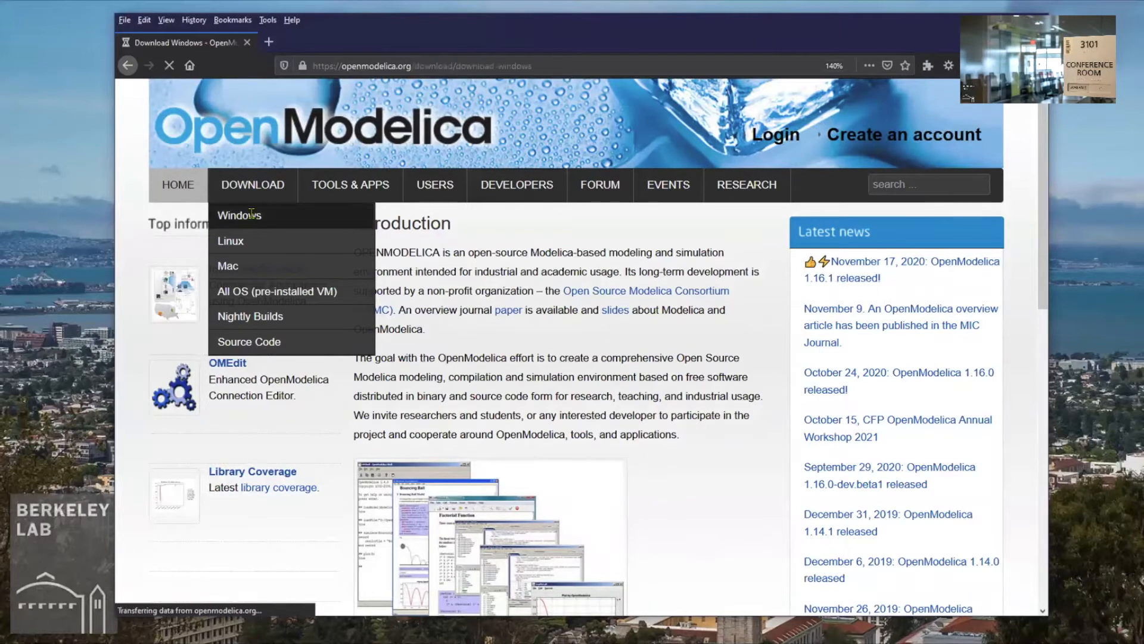
click(239, 215)
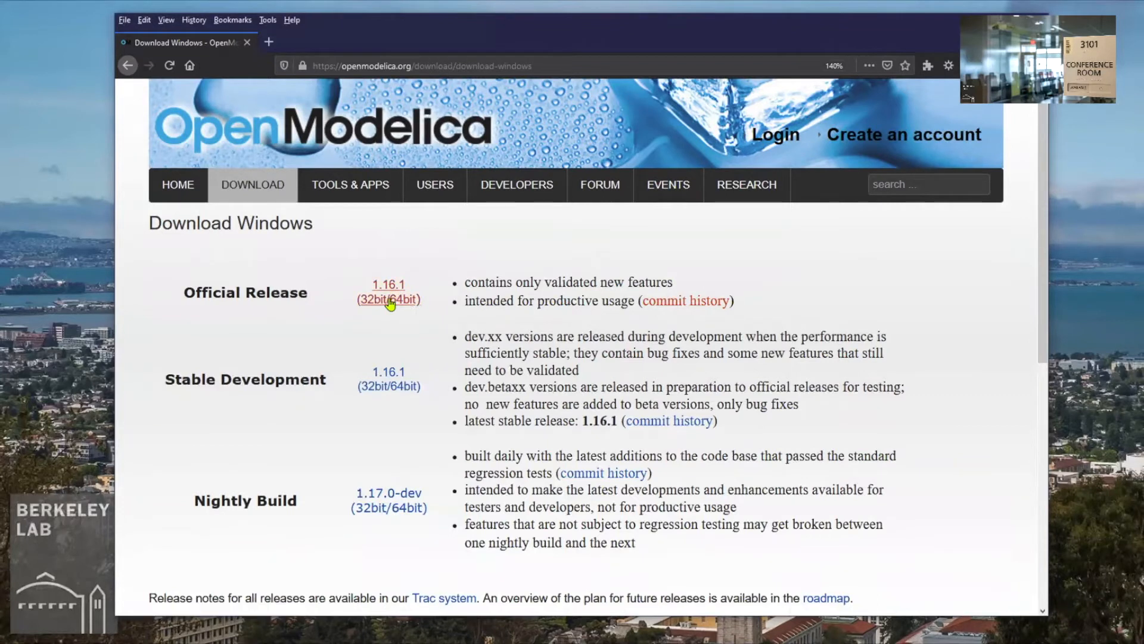
click(388, 300)
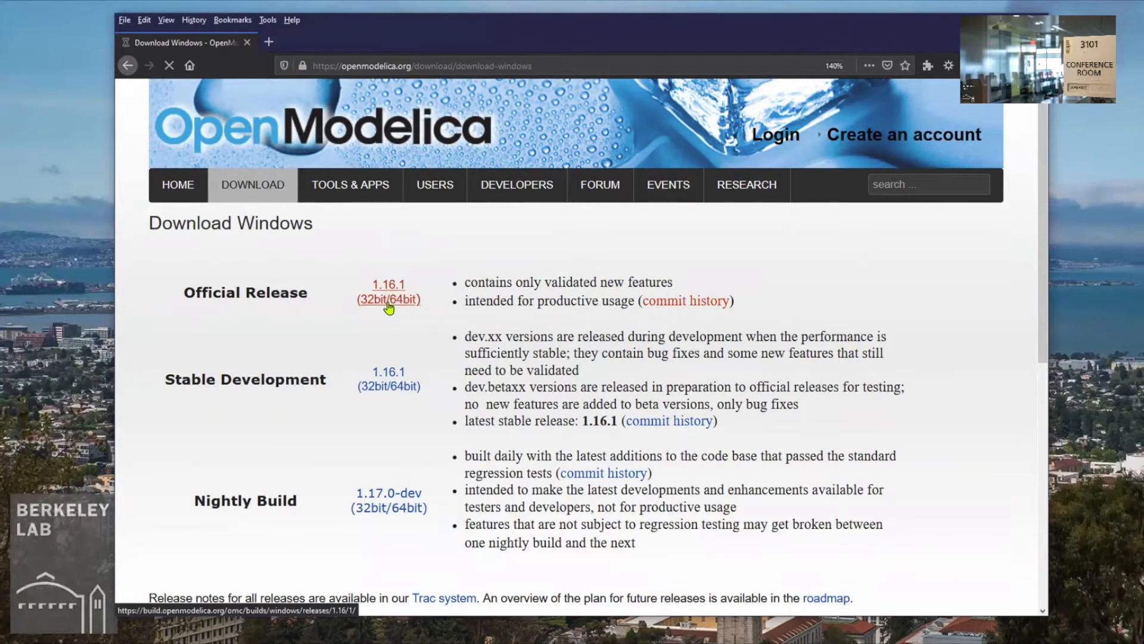
click(389, 299)
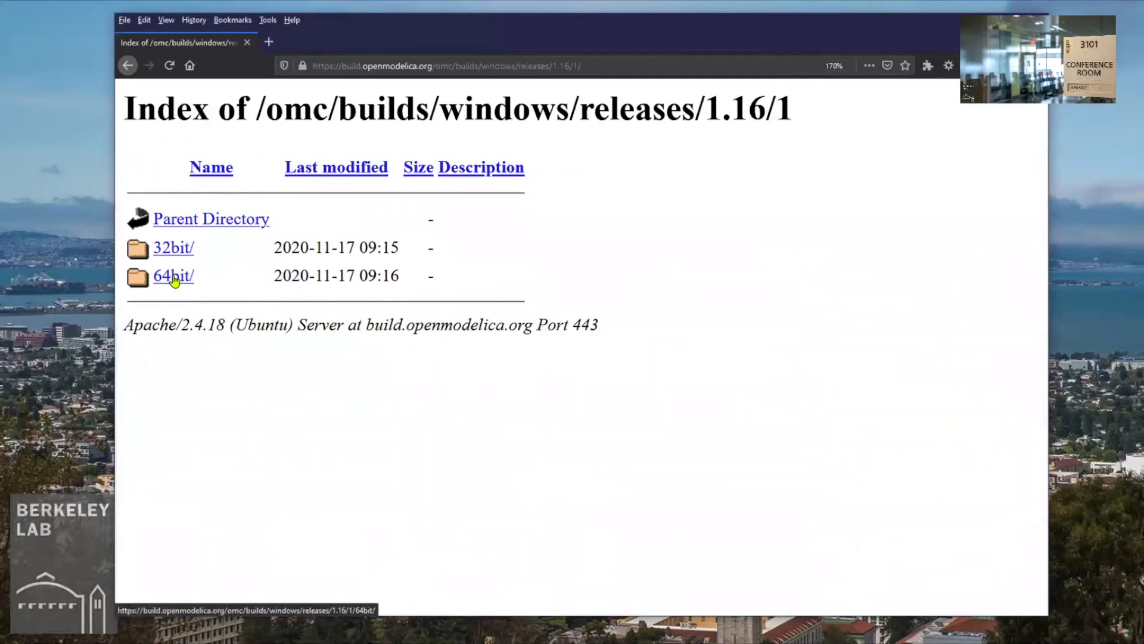
From the 64bit folder, save OpenModelica-v1.16.1-64bit.exe for download
click(173, 276)
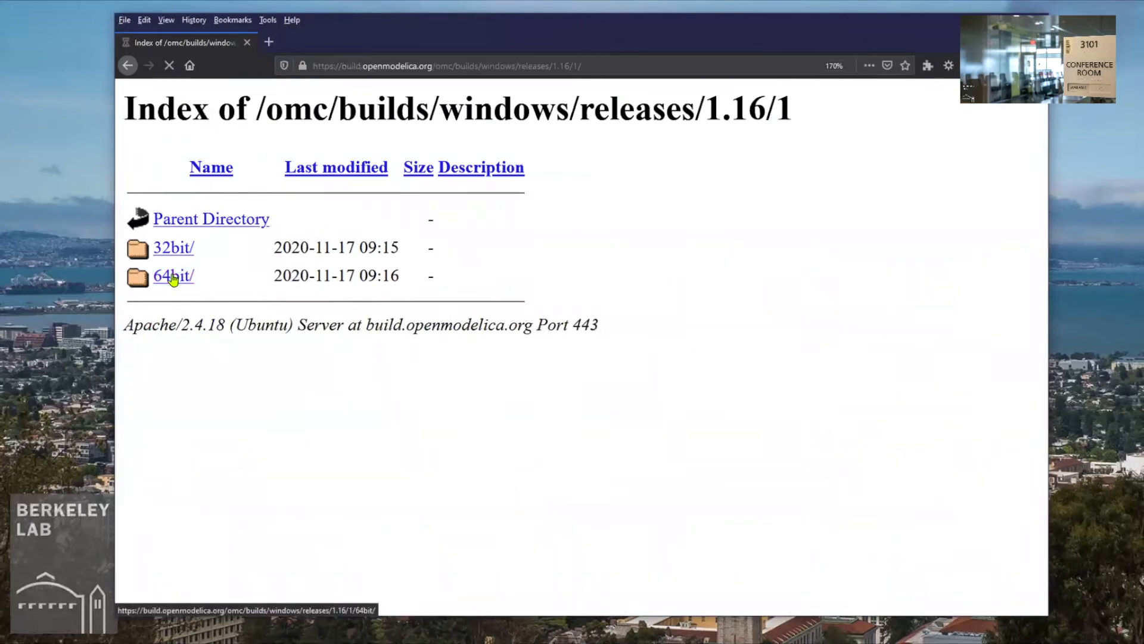
click(173, 275)
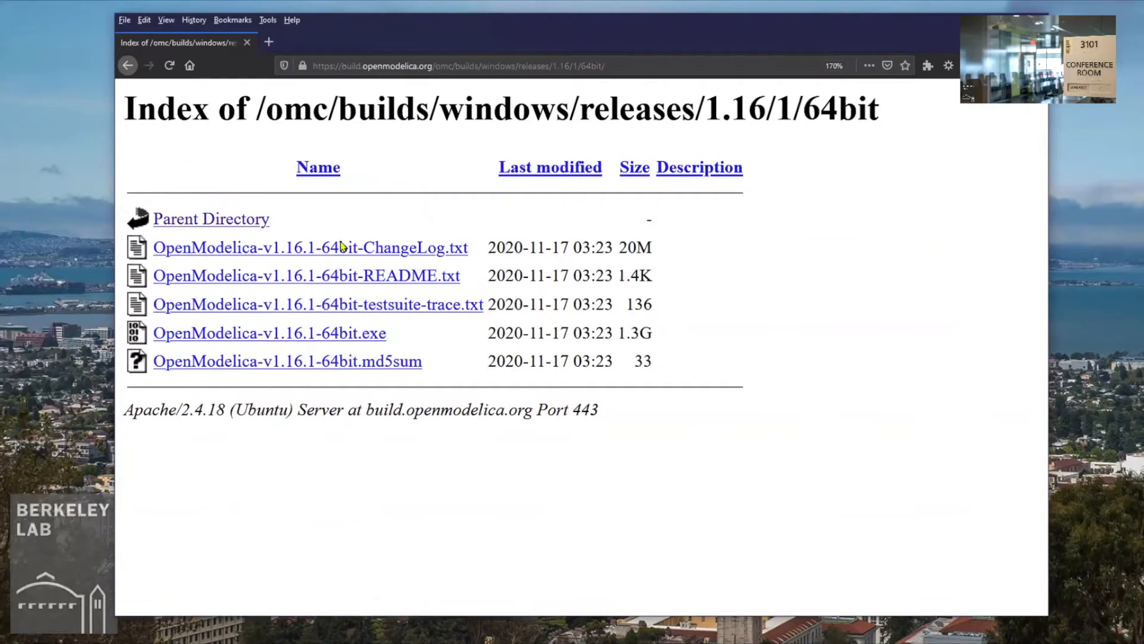
mouse_move(269, 333)
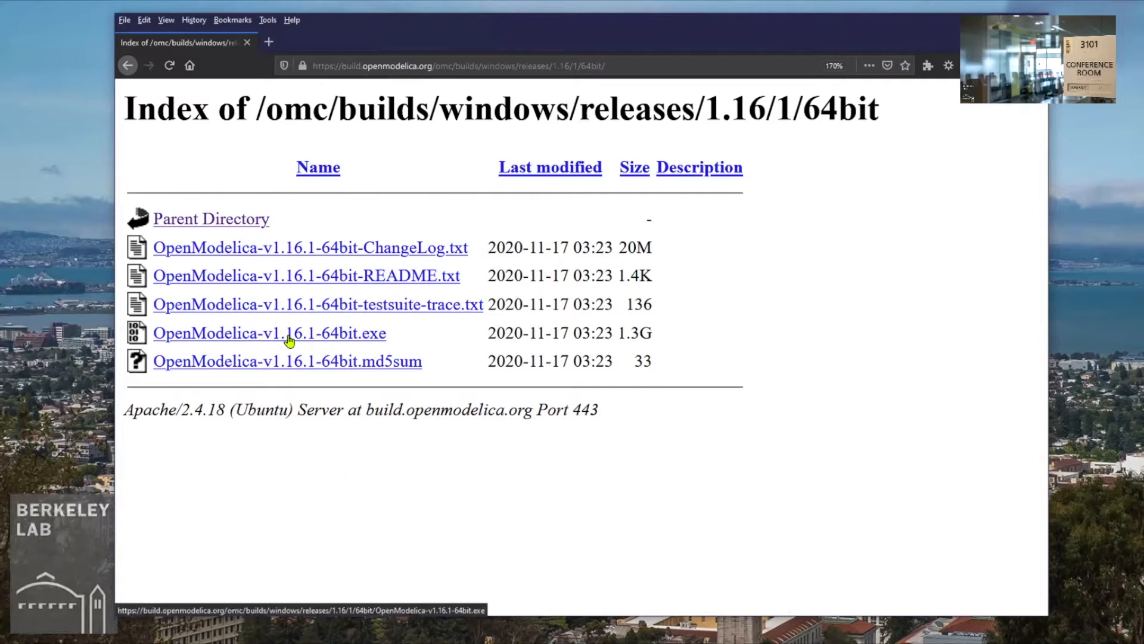
click(270, 333)
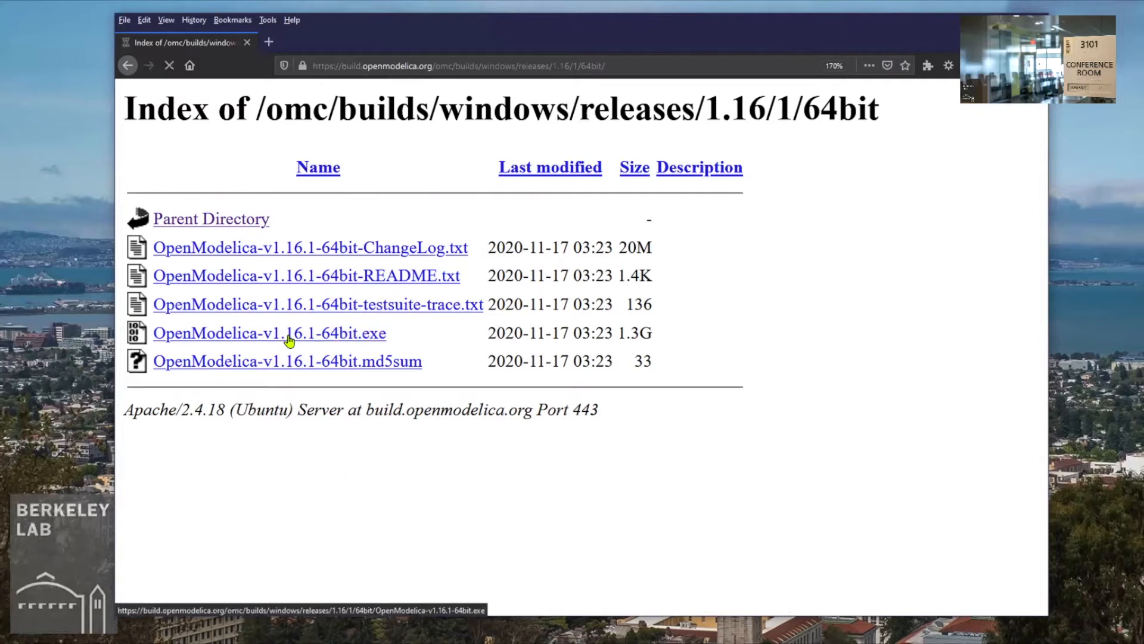
click(268, 332)
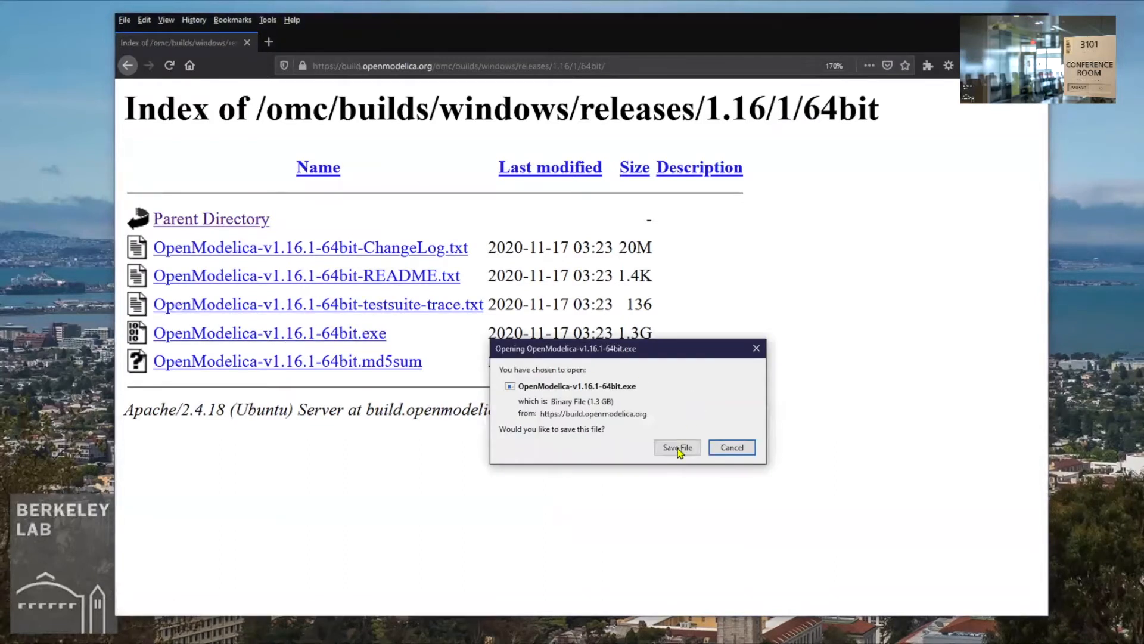
click(676, 447)
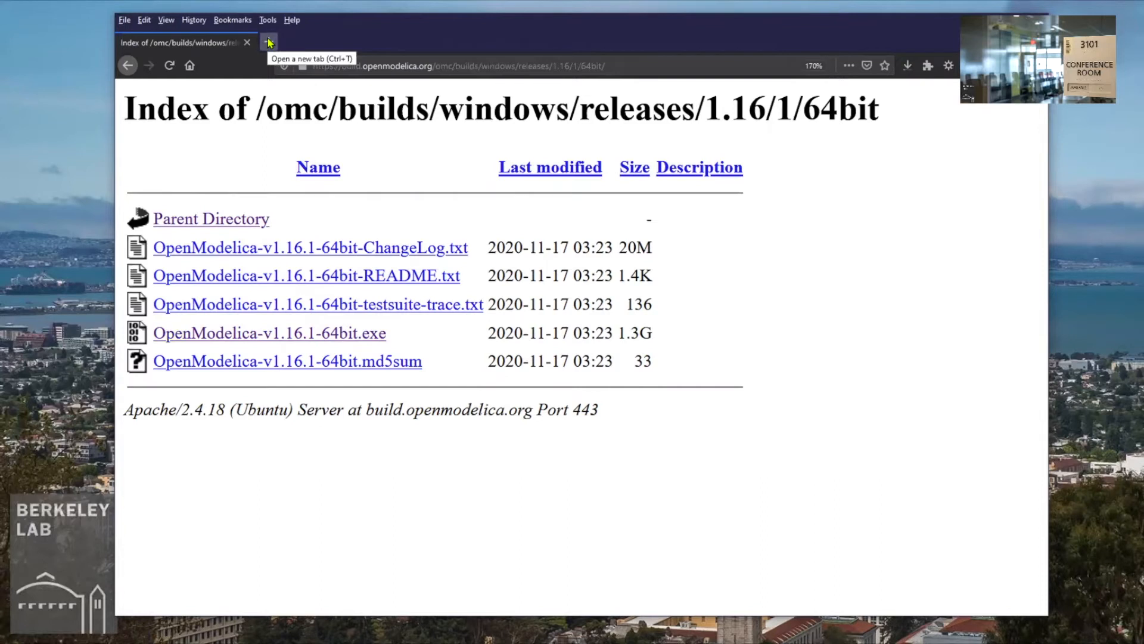
In a new tab on the Buildings Library site, save Buildings-v7.0.0.zip for download
click(269, 41)
text(https://simulationresearch.lbl.gov/modelica/)
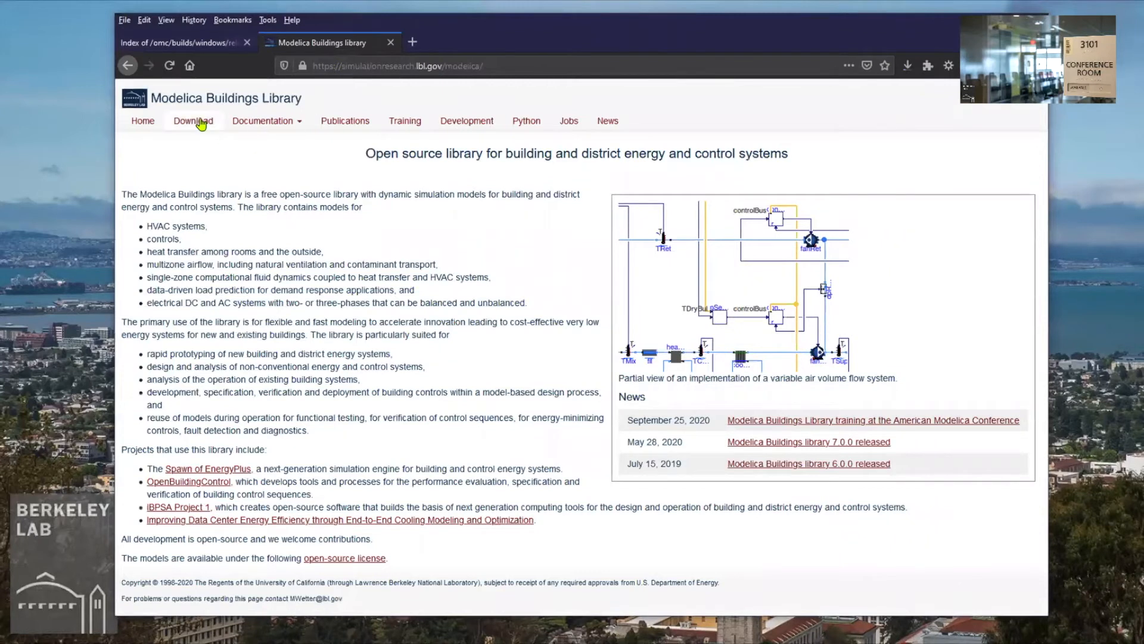
click(193, 121)
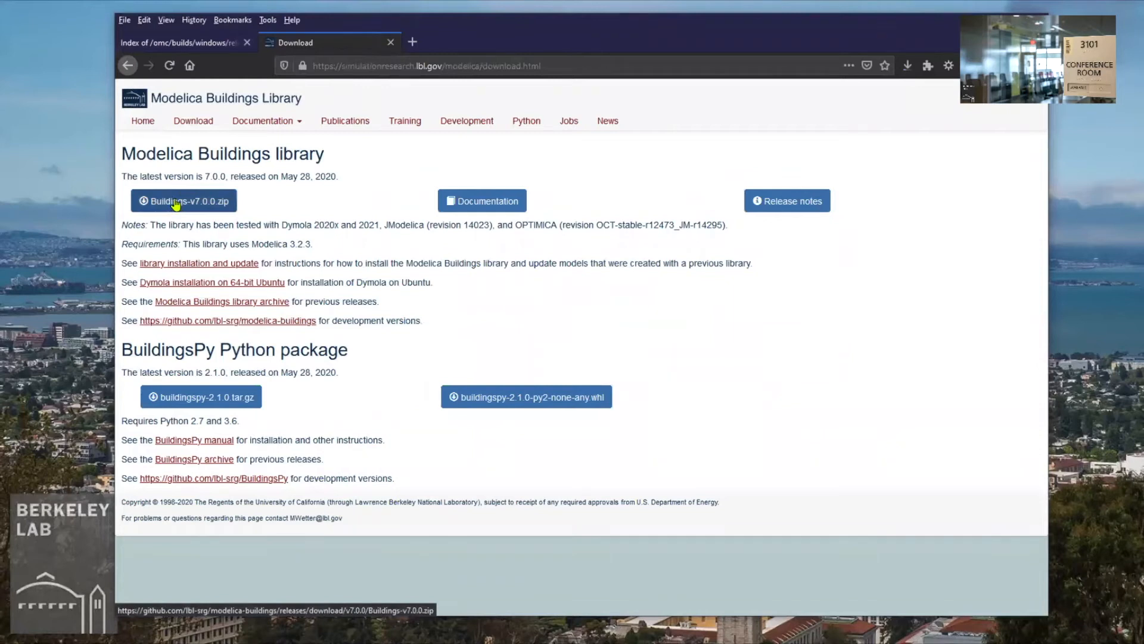
mouse_move(175, 204)
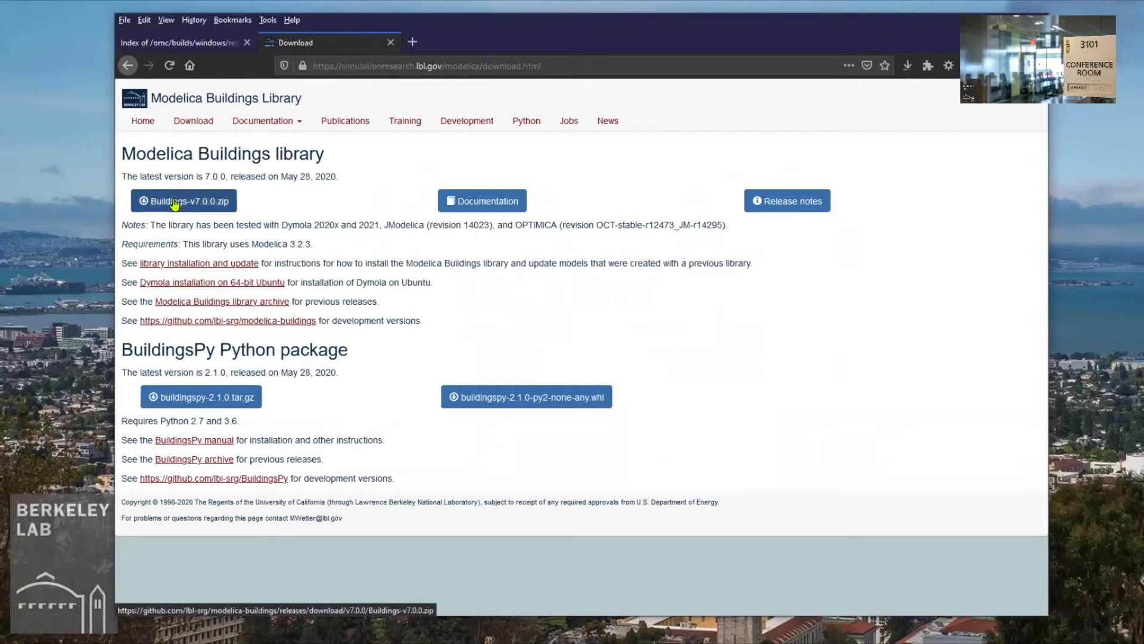
click(183, 201)
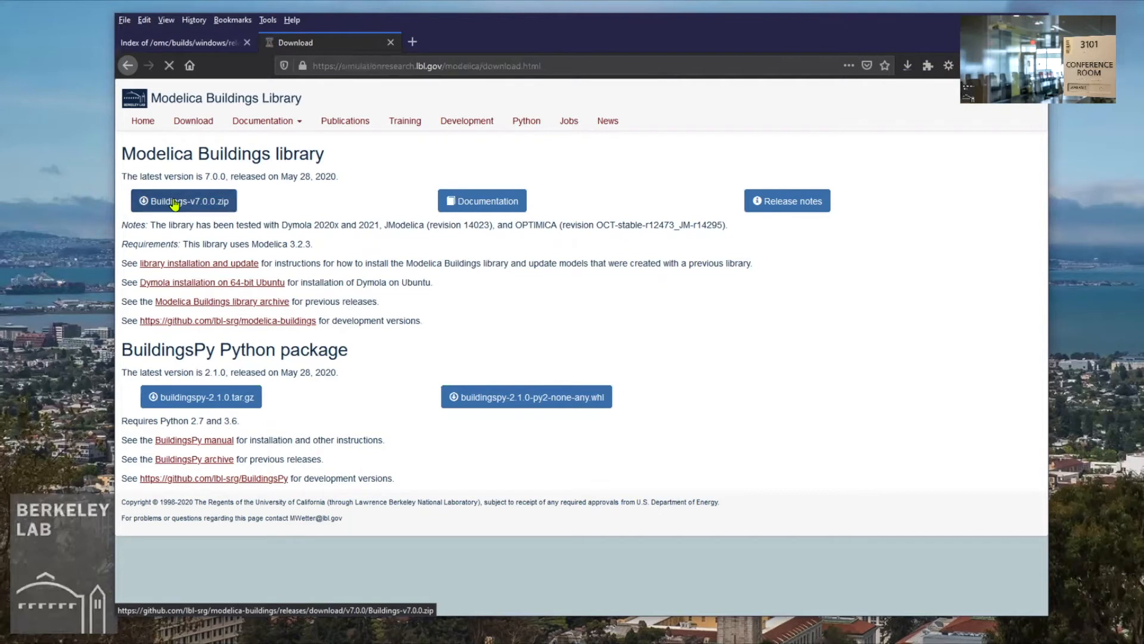
click(184, 200)
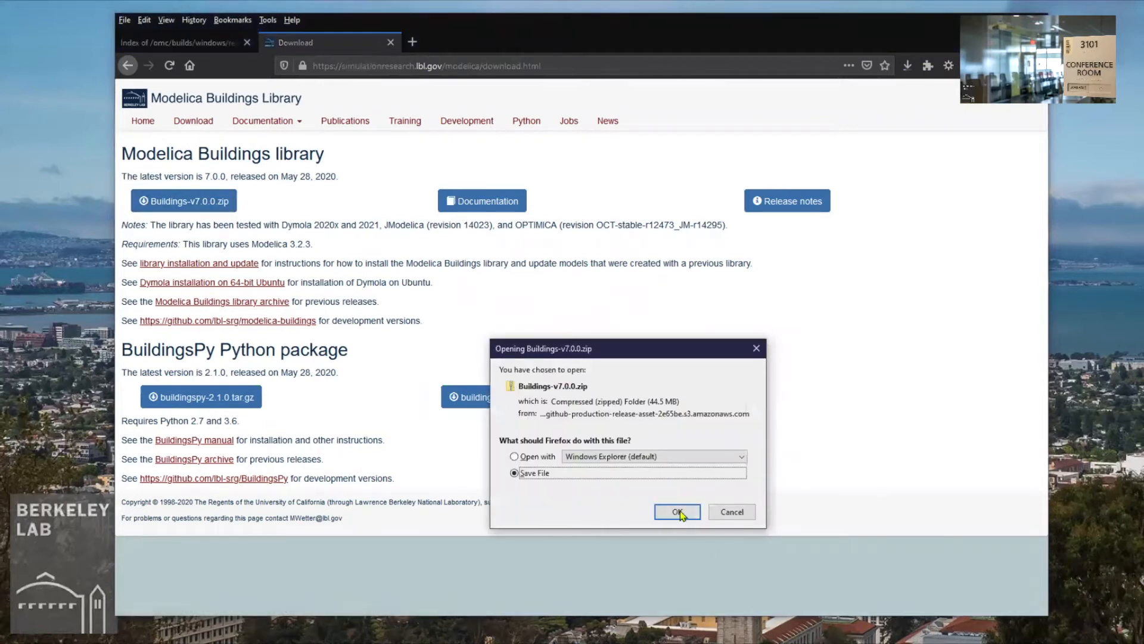
click(675, 511)
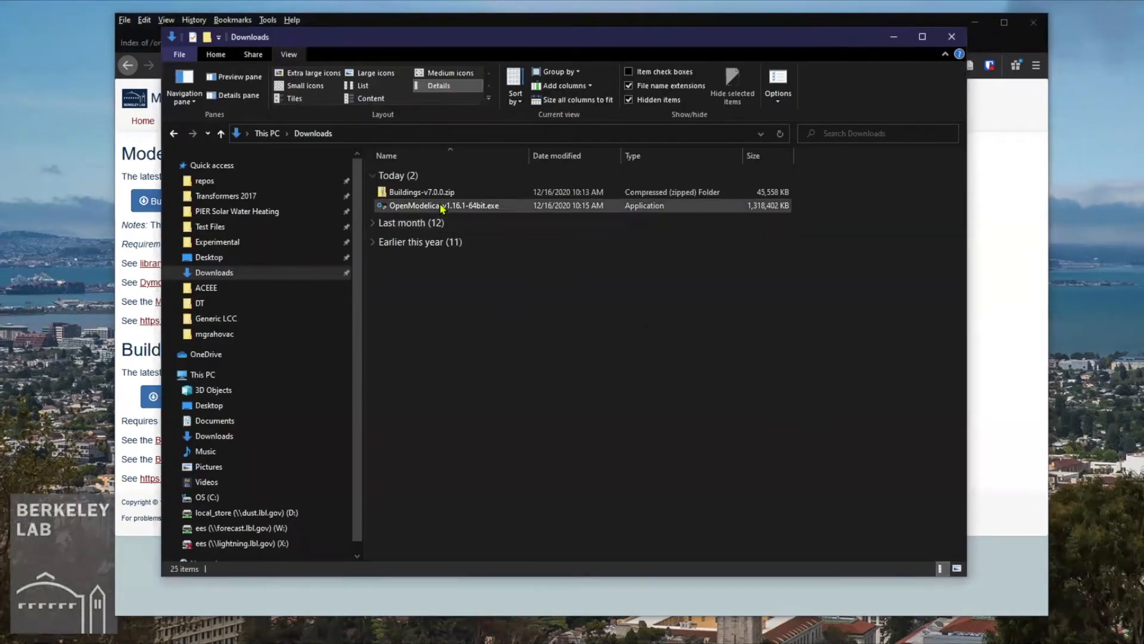
Run OpenModelica-v1.16.1-64bit.exe from the Downloads folder to start the setup wizard
click(443, 205)
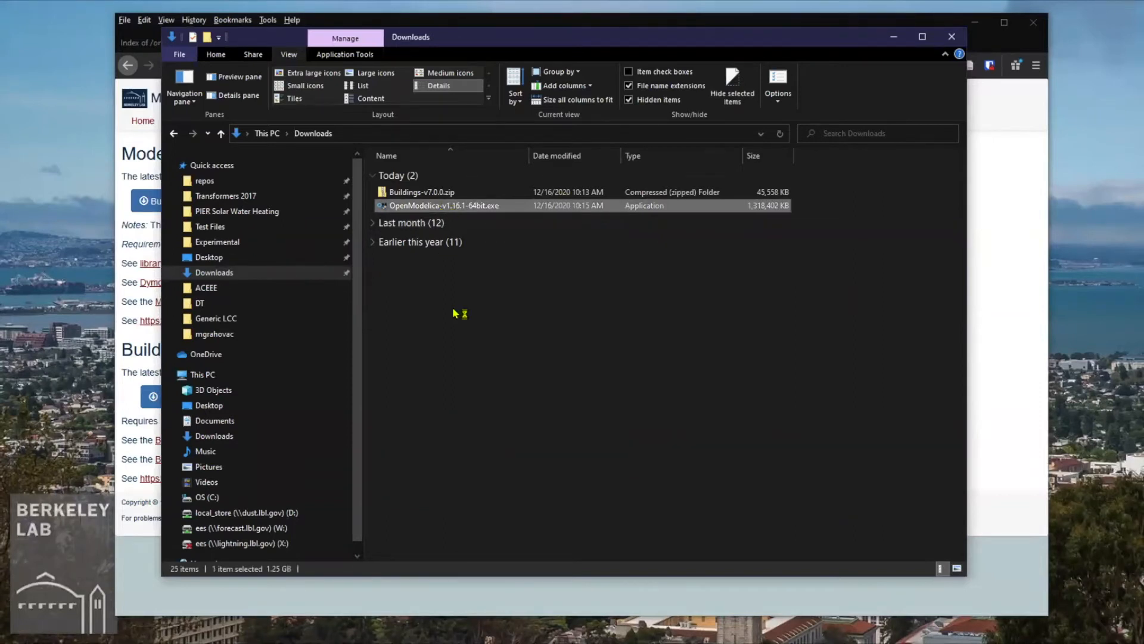
mouse_move(908, 423)
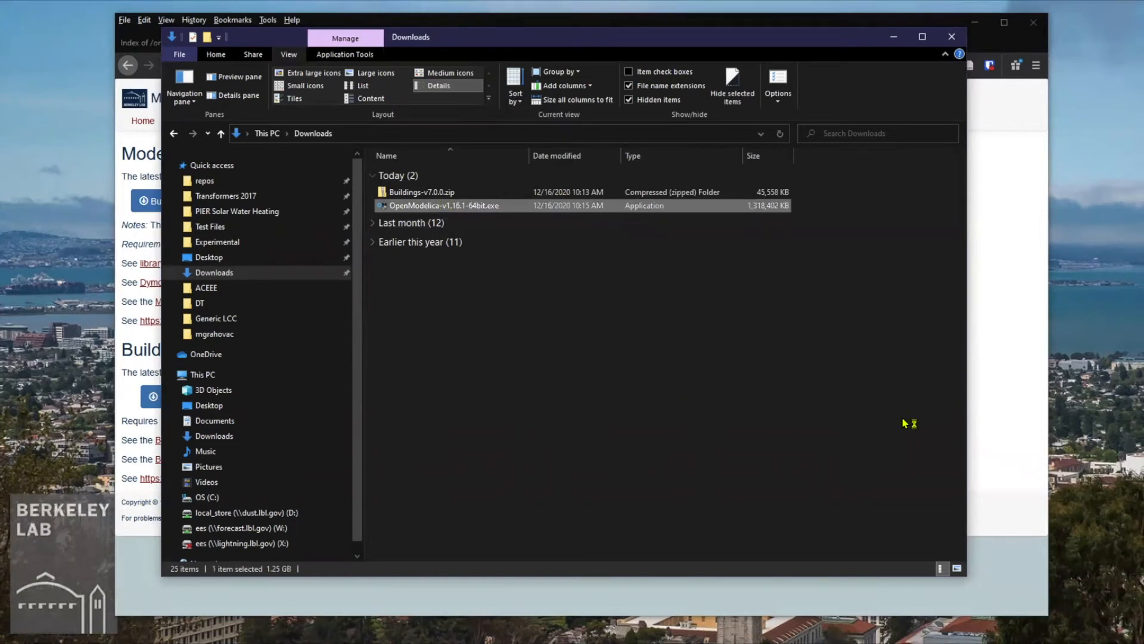
double_click(444, 205)
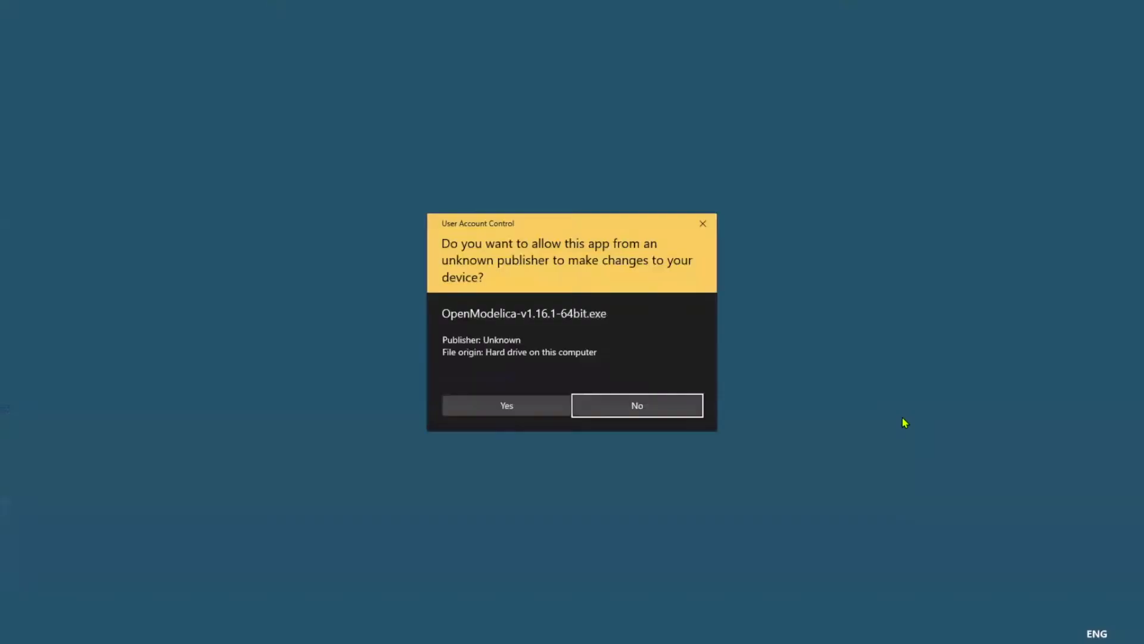
click(505, 405)
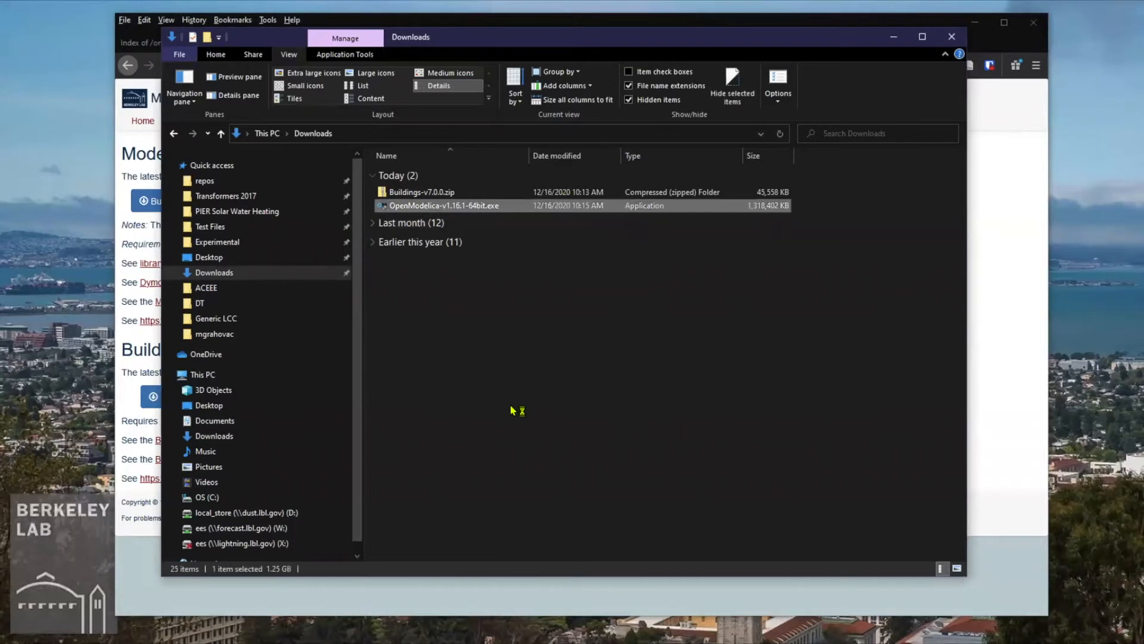
double_click(443, 205)
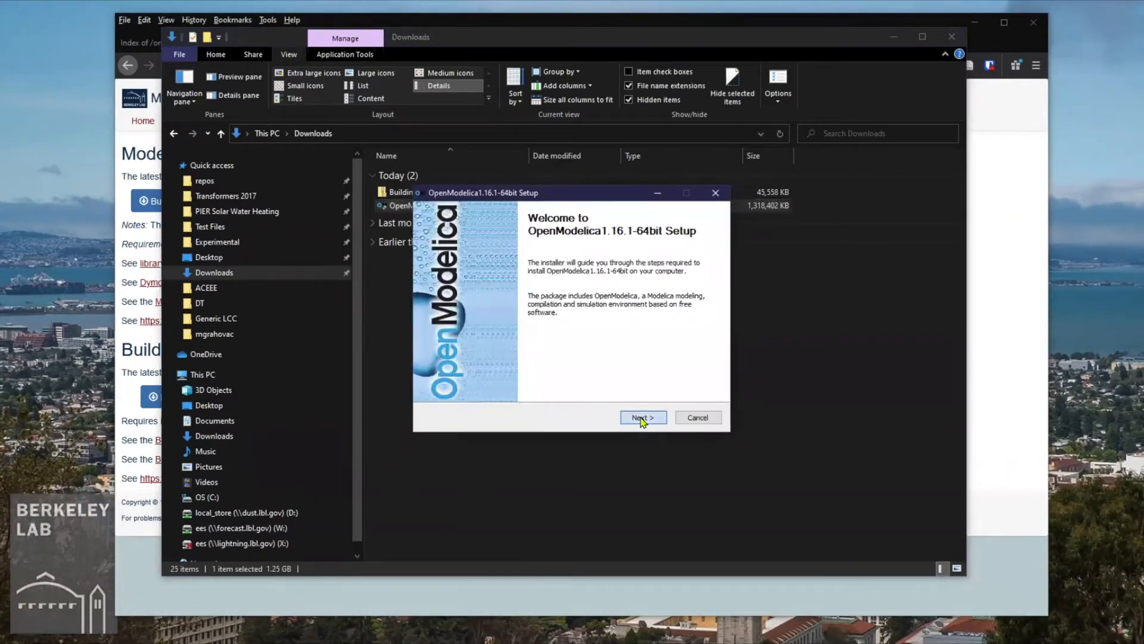
Install OpenModelica without the Open-Source Modelica Libraries, keeping default folder and Start Menu name
click(642, 418)
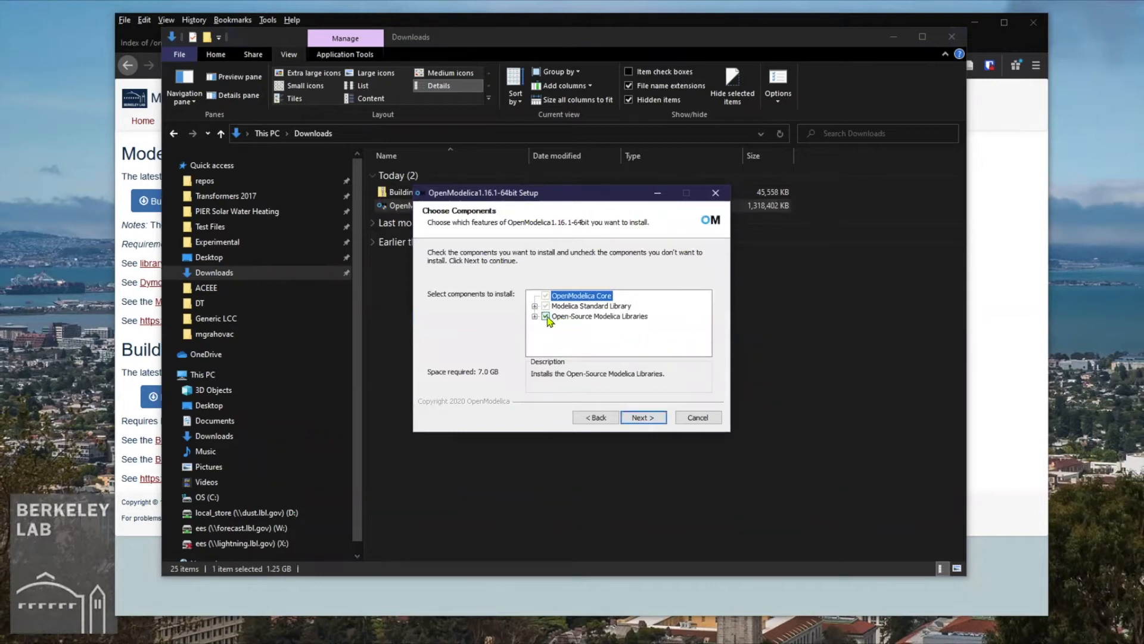
click(546, 316)
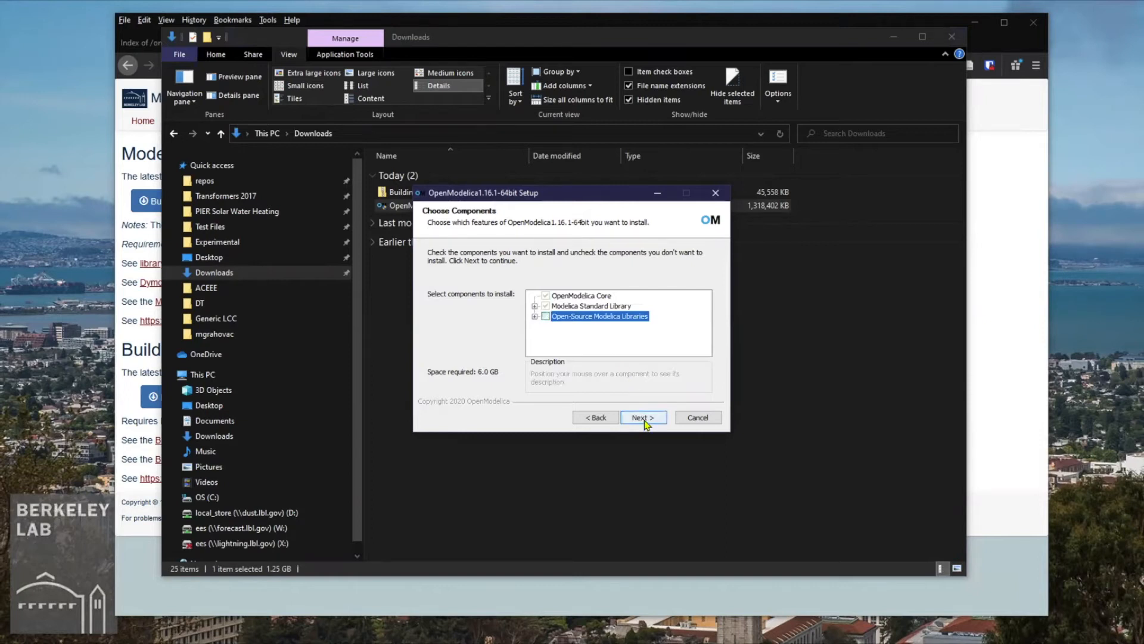
click(641, 417)
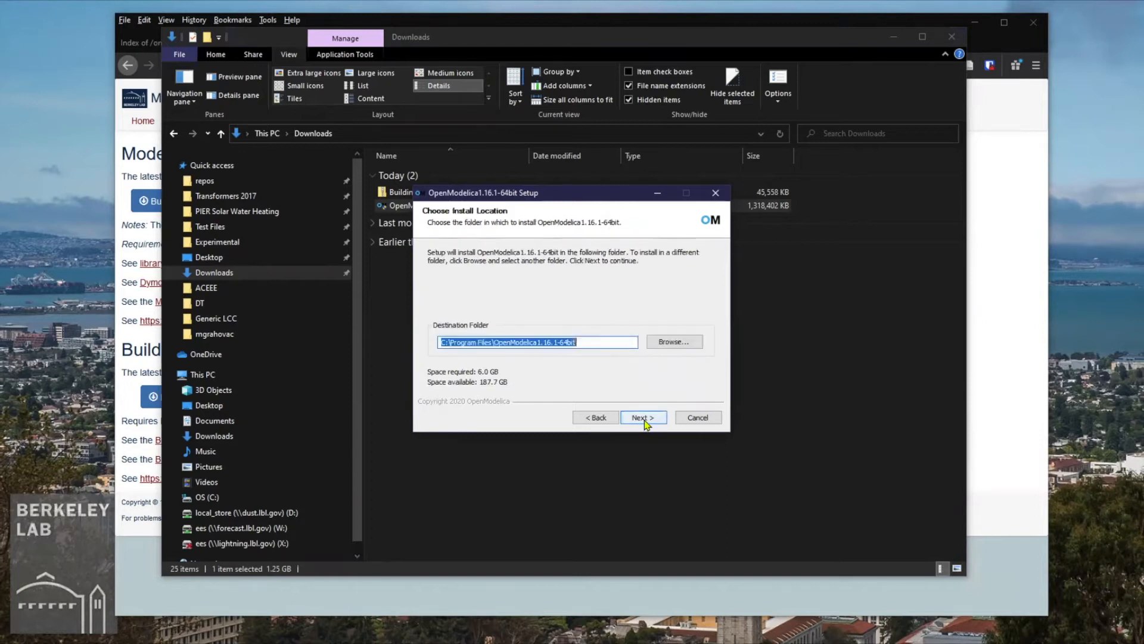
click(641, 417)
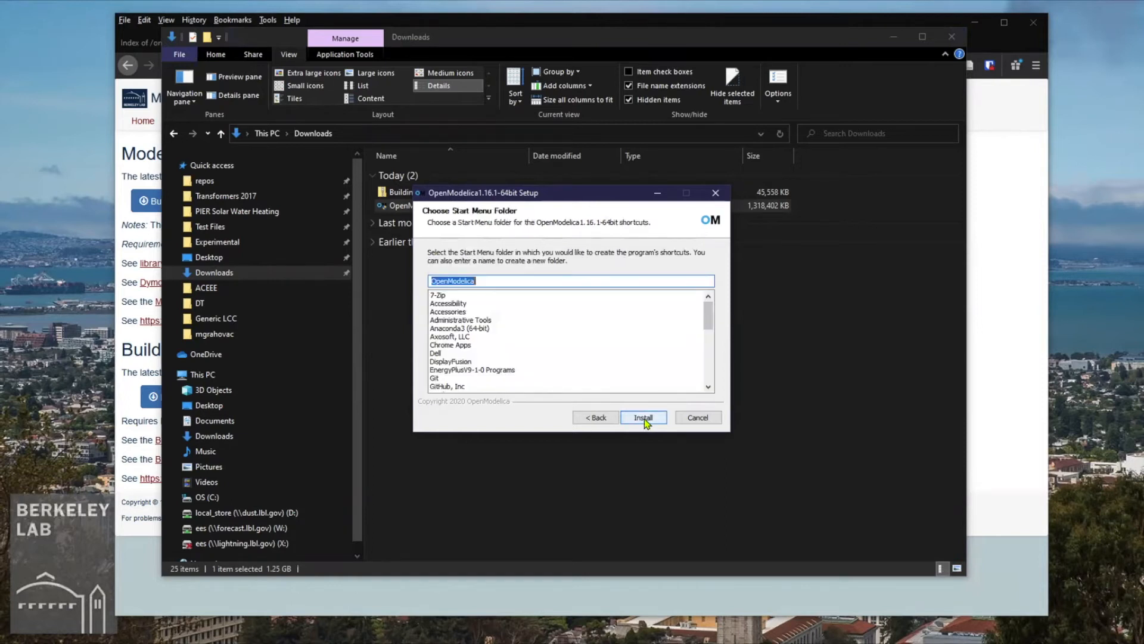
click(643, 418)
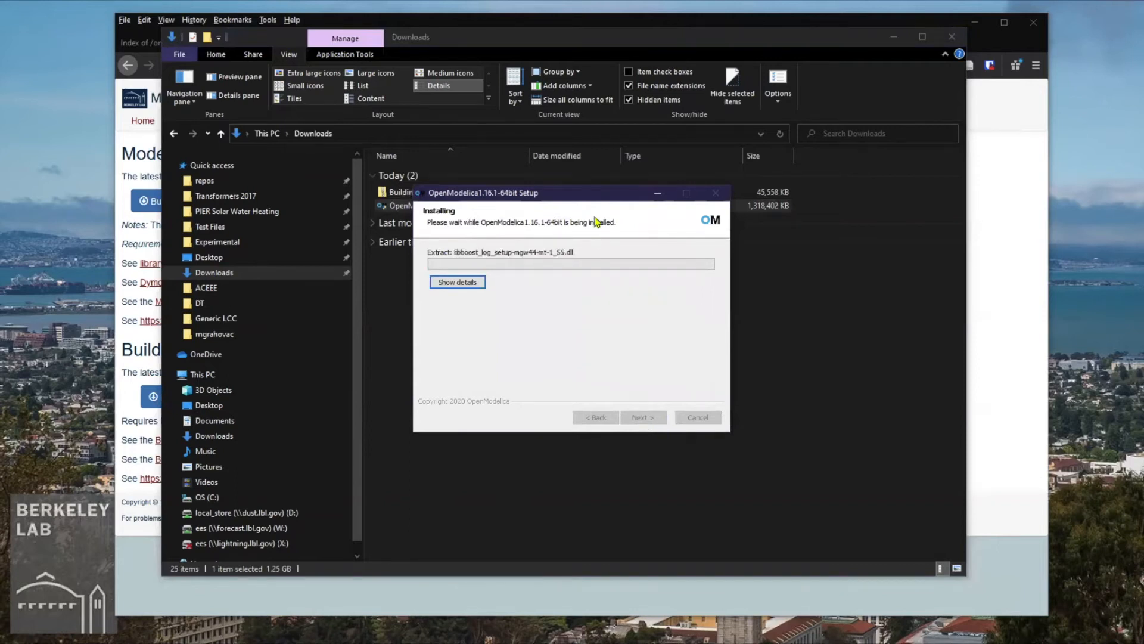
drag(594, 192, 780, 280)
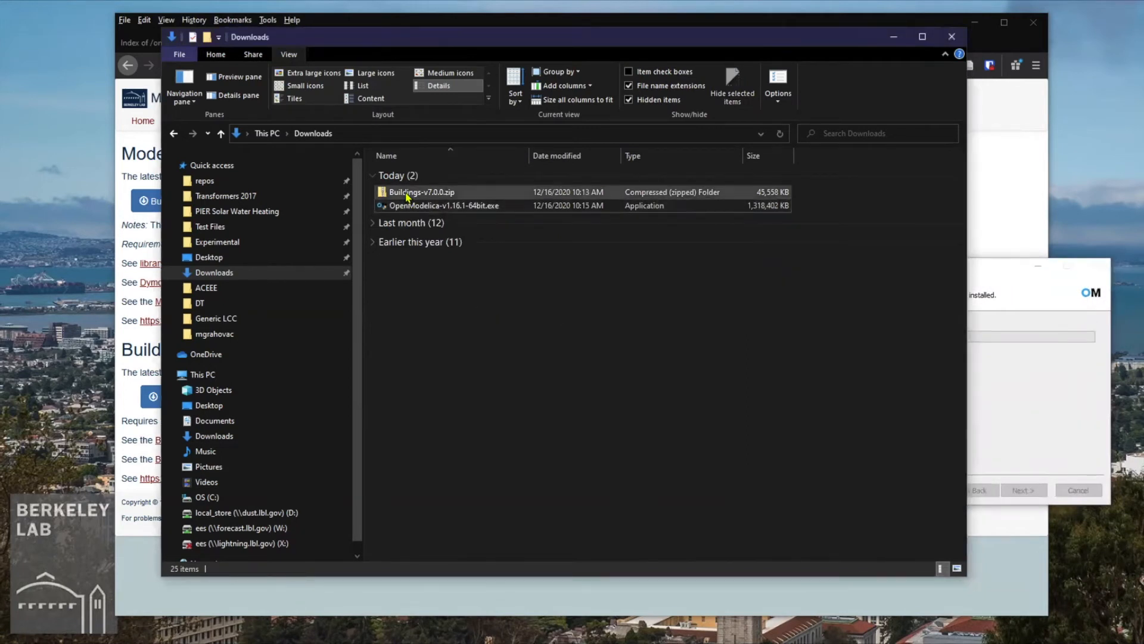
mouse_move(422, 191)
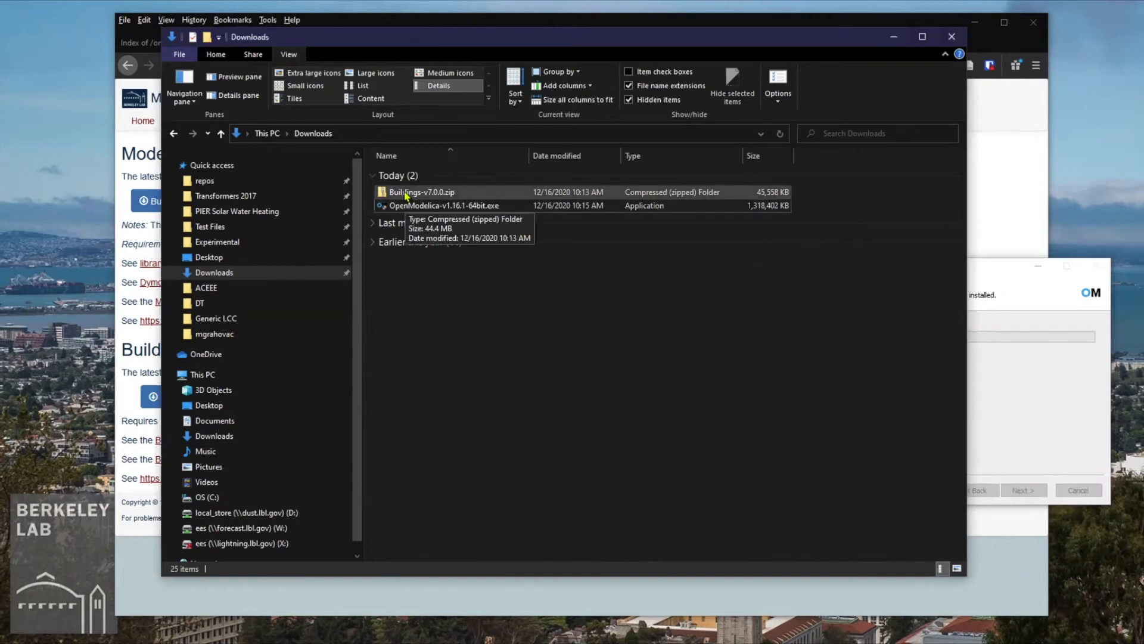
Copy the Buildings 7.0.0 folder out of Buildings-v7.0.0.zip onto the desktop
double_click(422, 190)
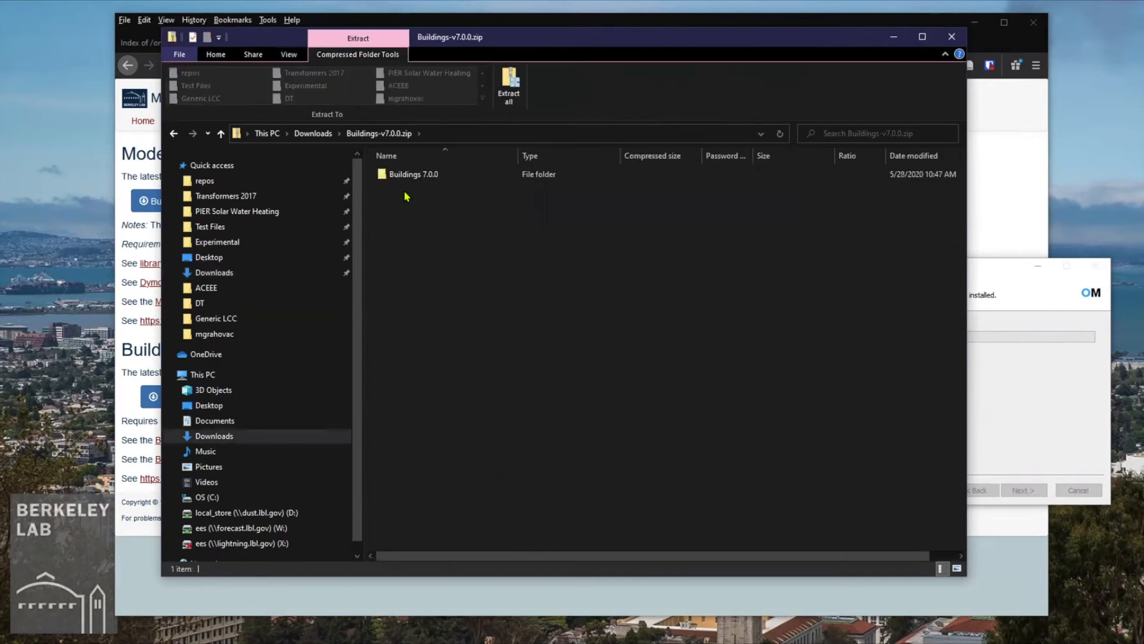
mouse_move(433, 183)
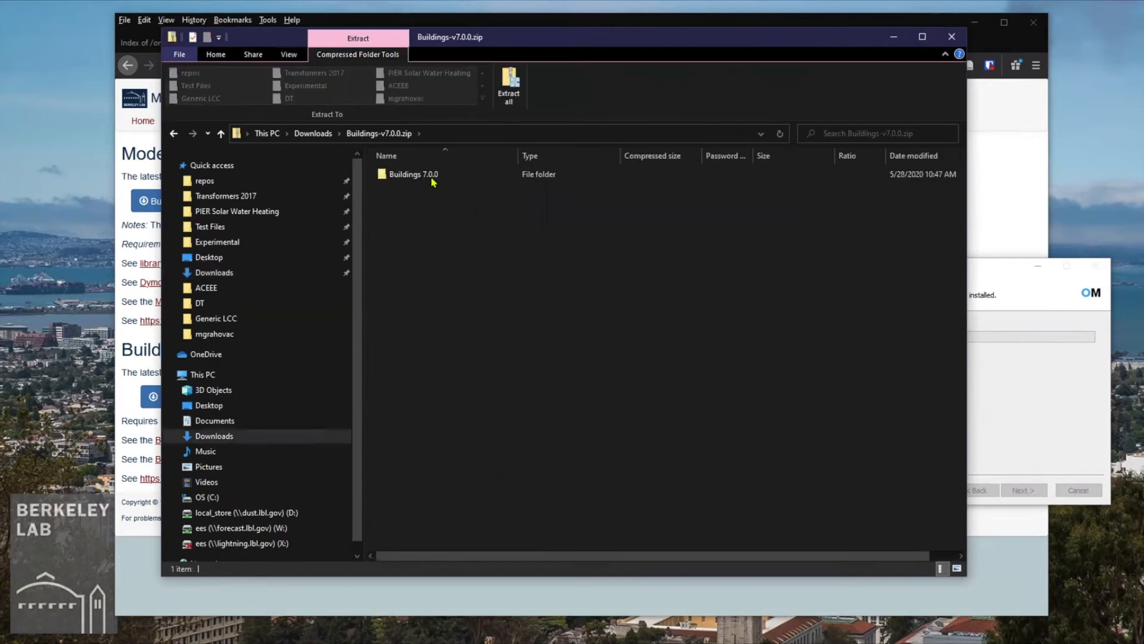
click(414, 174)
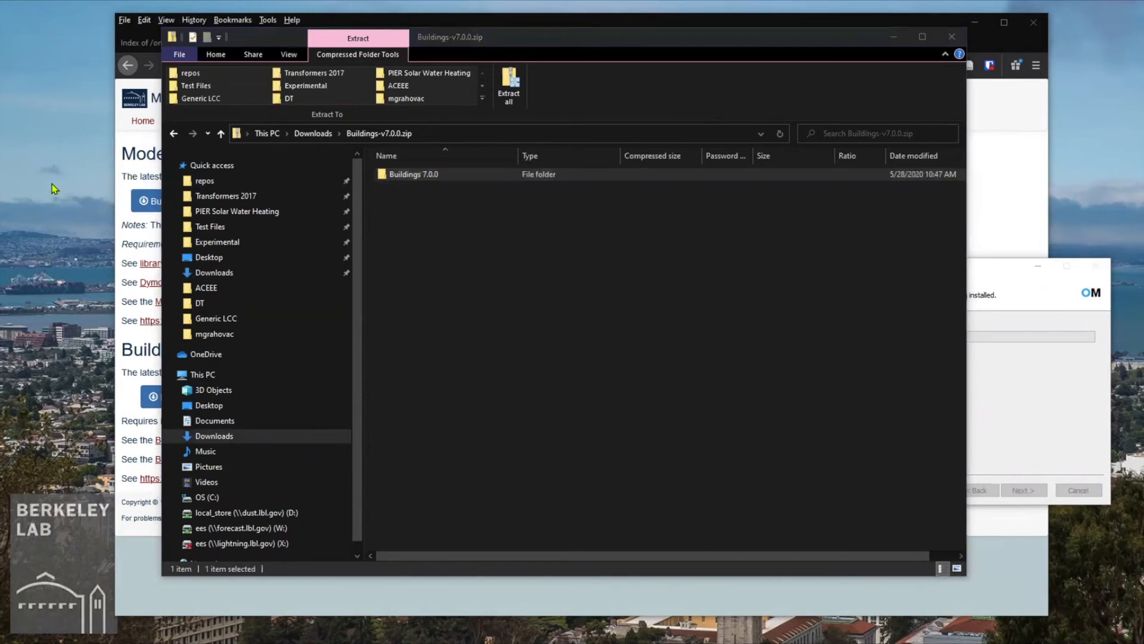
click(509, 86)
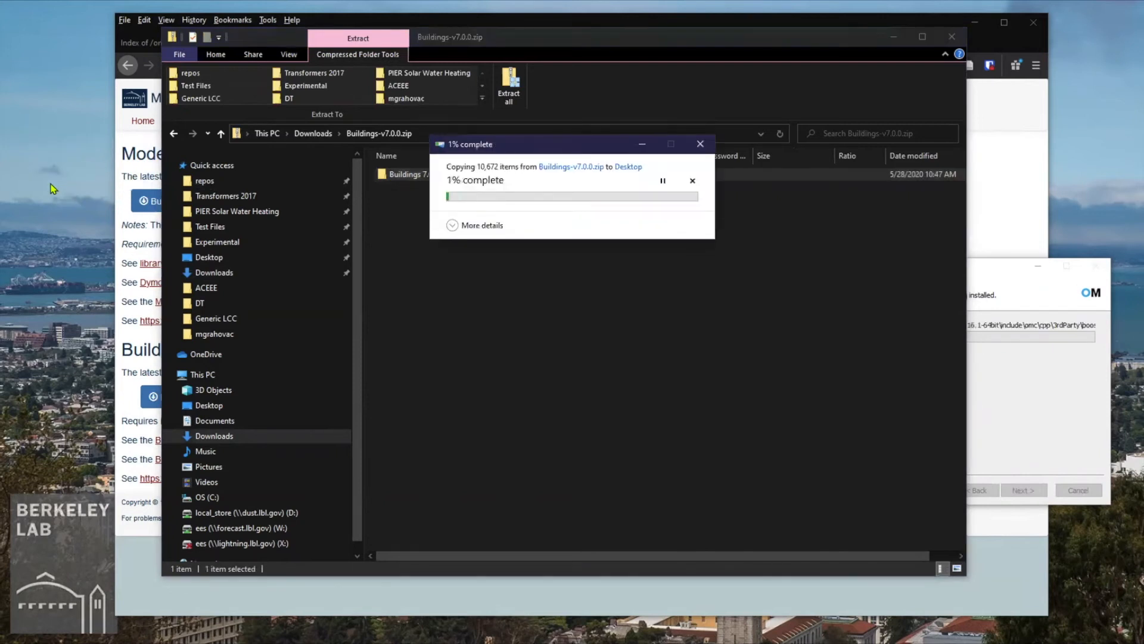
mouse_move(564, 387)
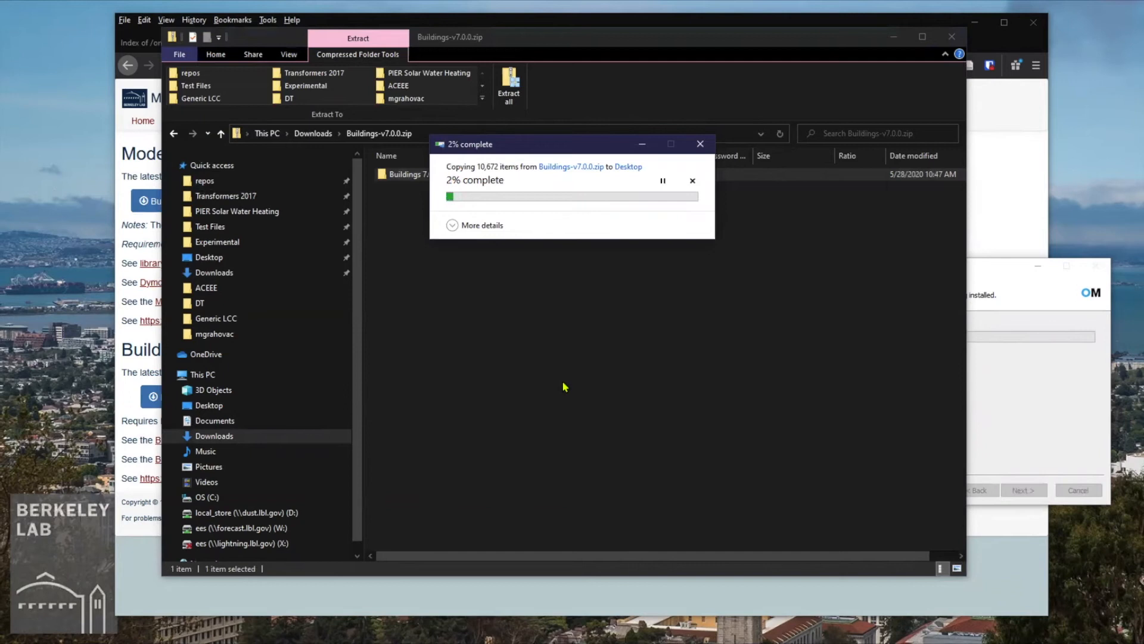
mouse_move(603, 355)
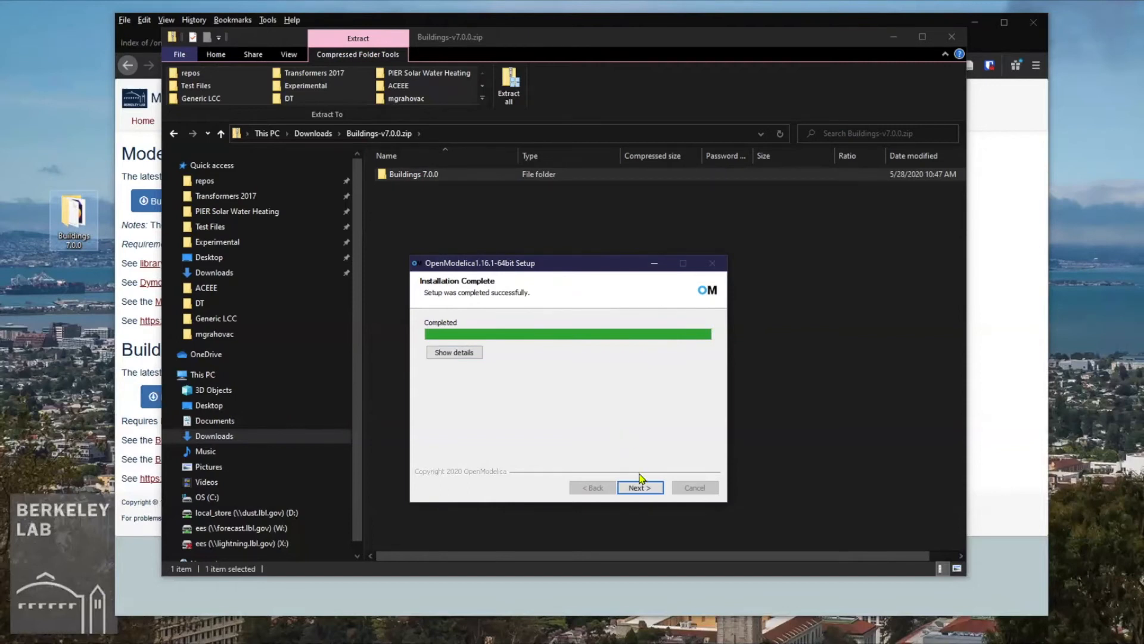
Finish the setup with Start OpenModelica Connection Editor left checked
click(639, 488)
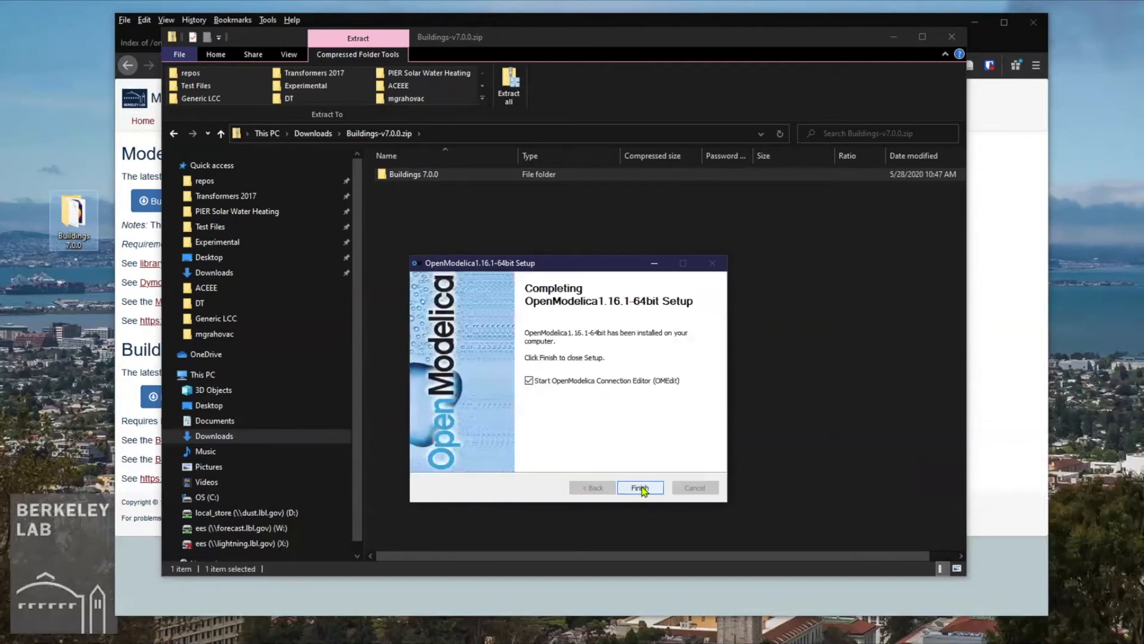
click(639, 487)
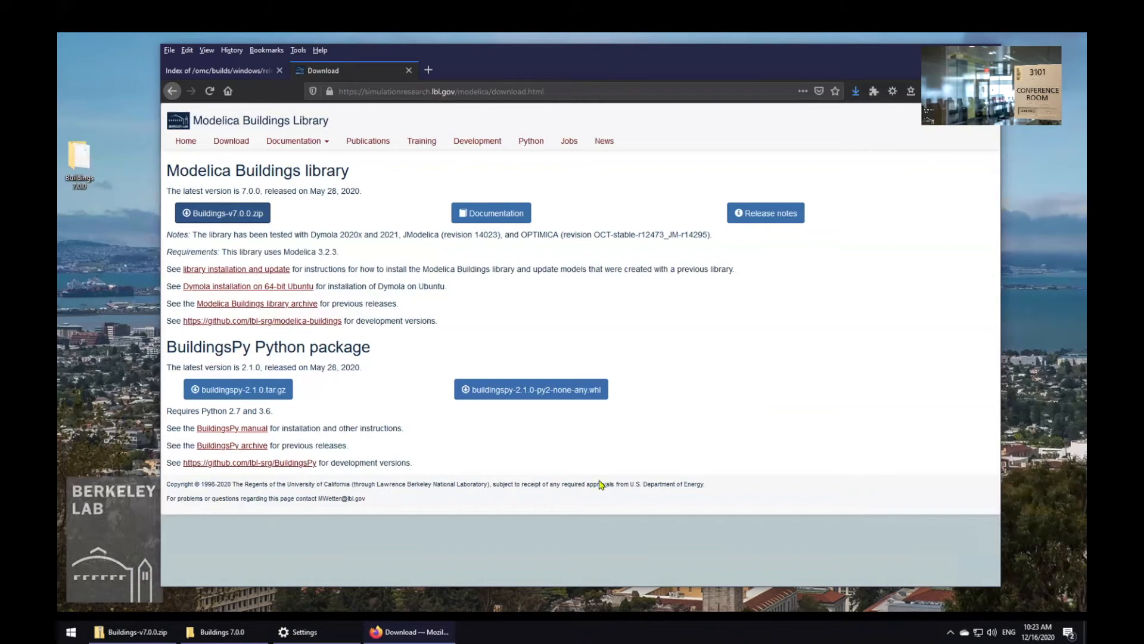
mouse_move(72, 629)
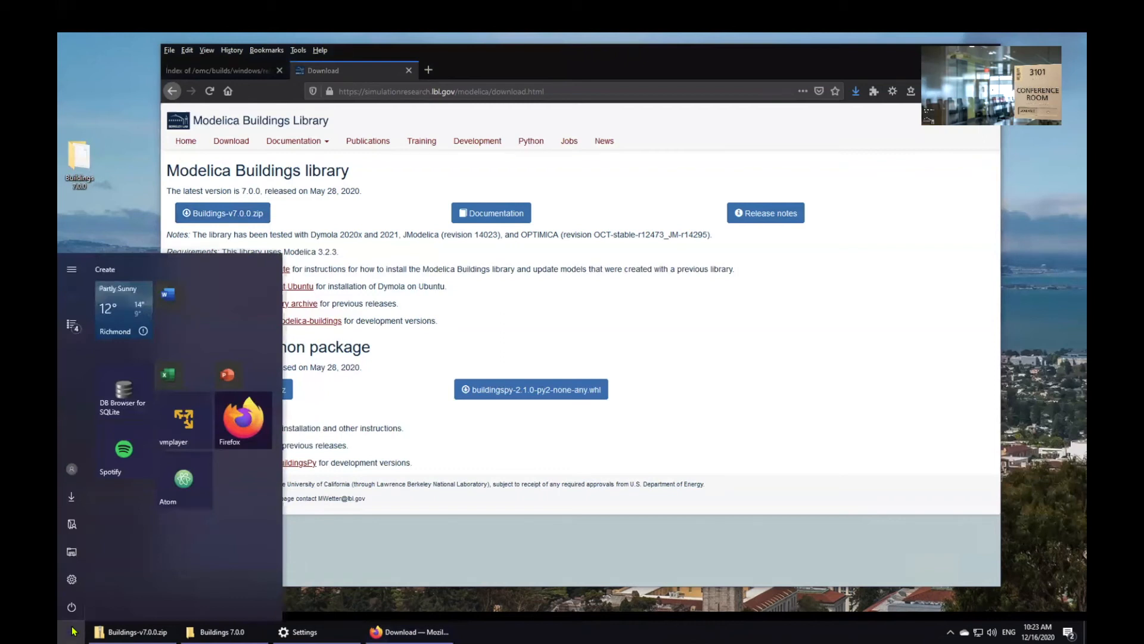
Search 'OMEd' in Start to surface OpenModelica Connection Editor
text(OMEd)
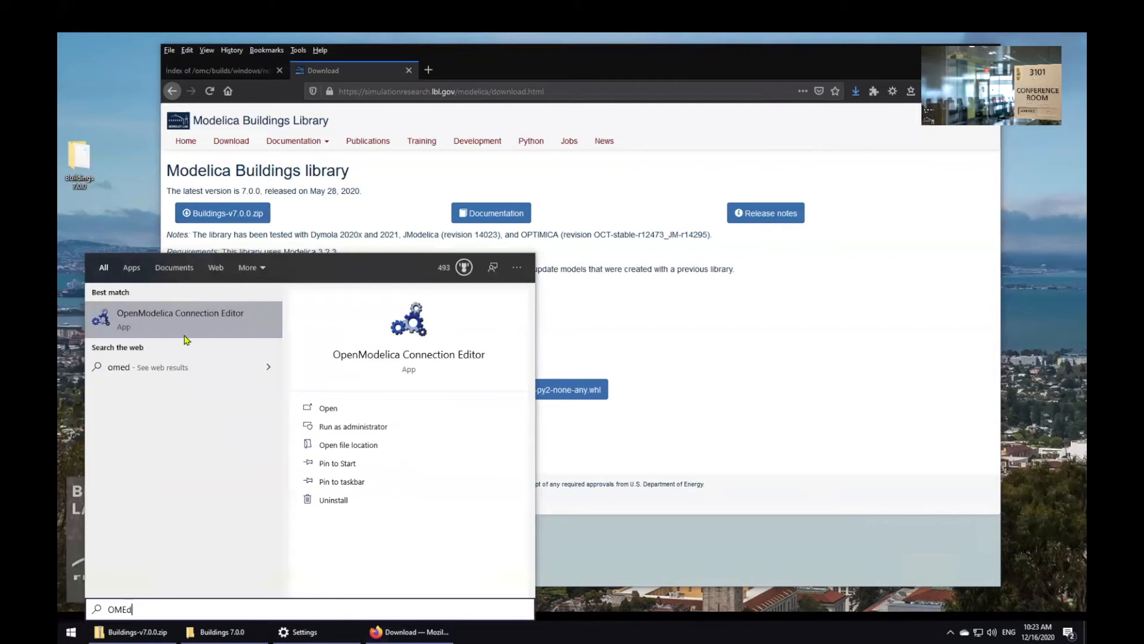
mouse_move(168, 319)
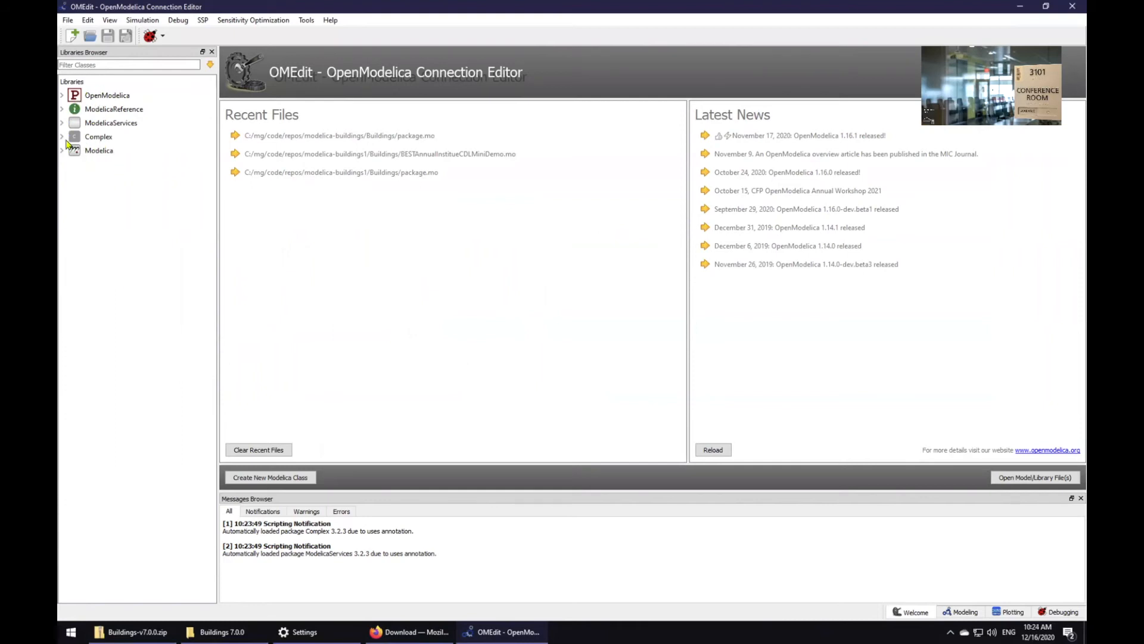
Switch to the Plotting perspective and expand the Modelica Standard Library tree in the Libraries Browser
click(61, 150)
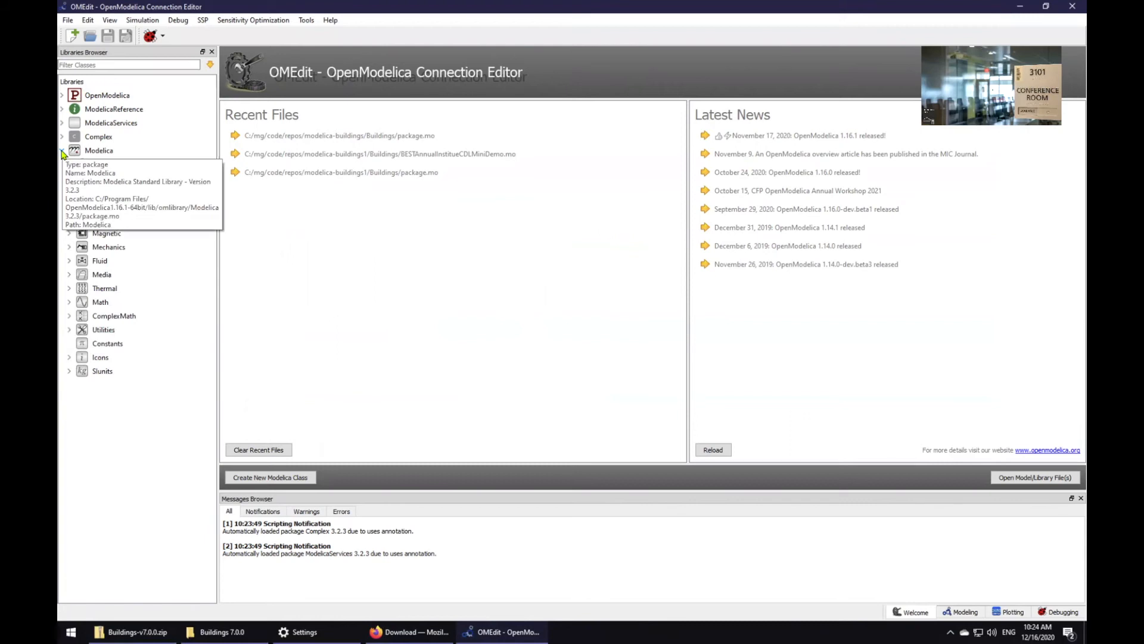
click(62, 151)
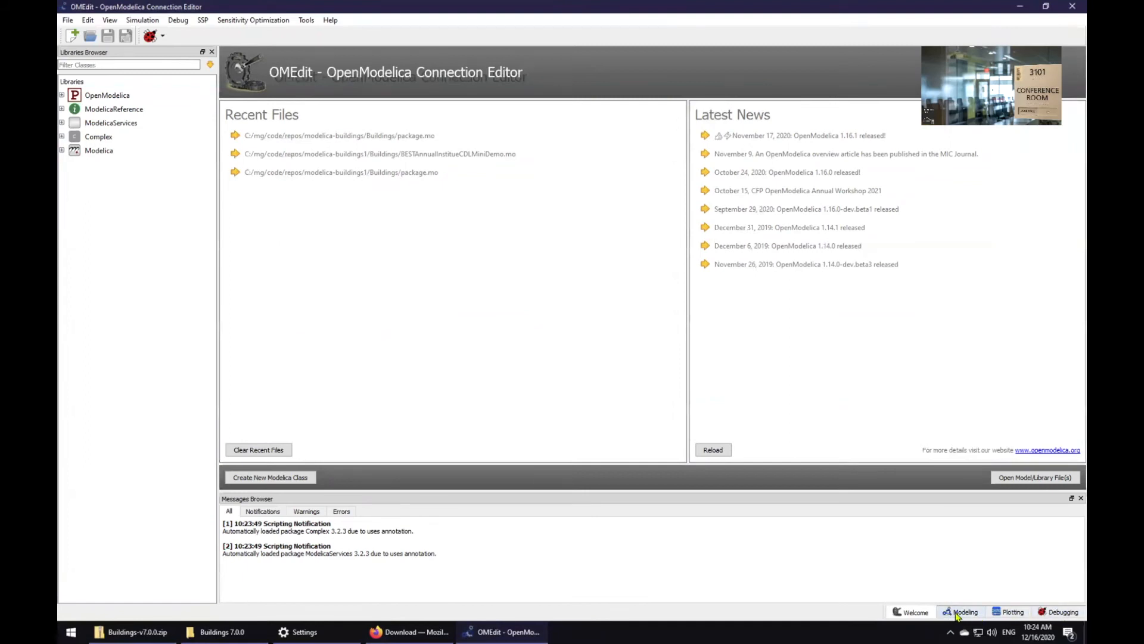
click(963, 611)
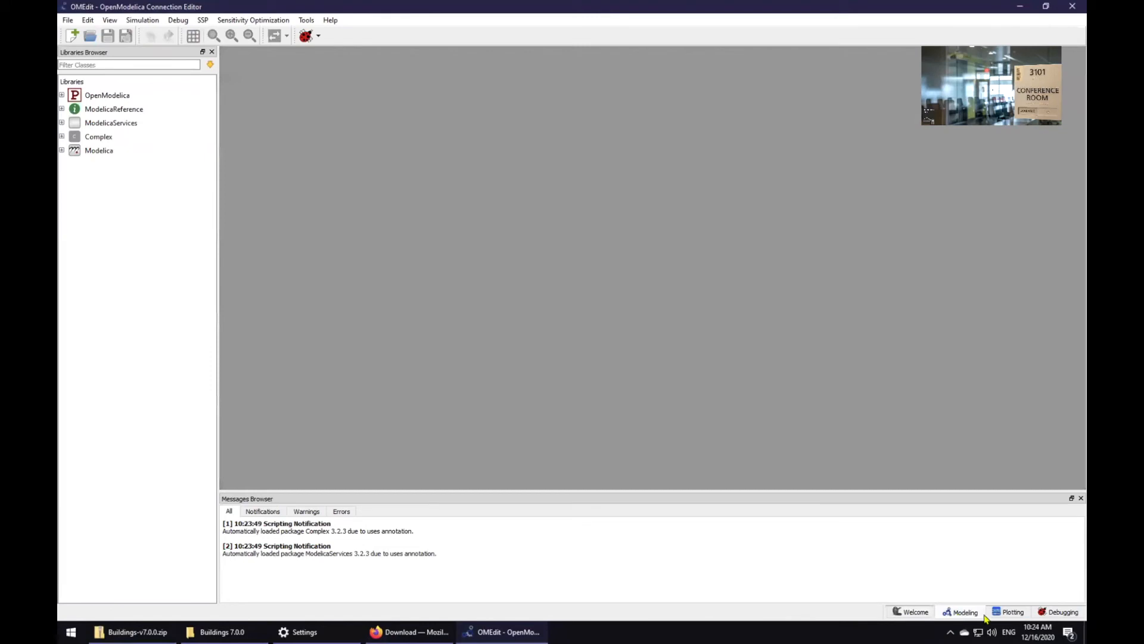
click(1013, 612)
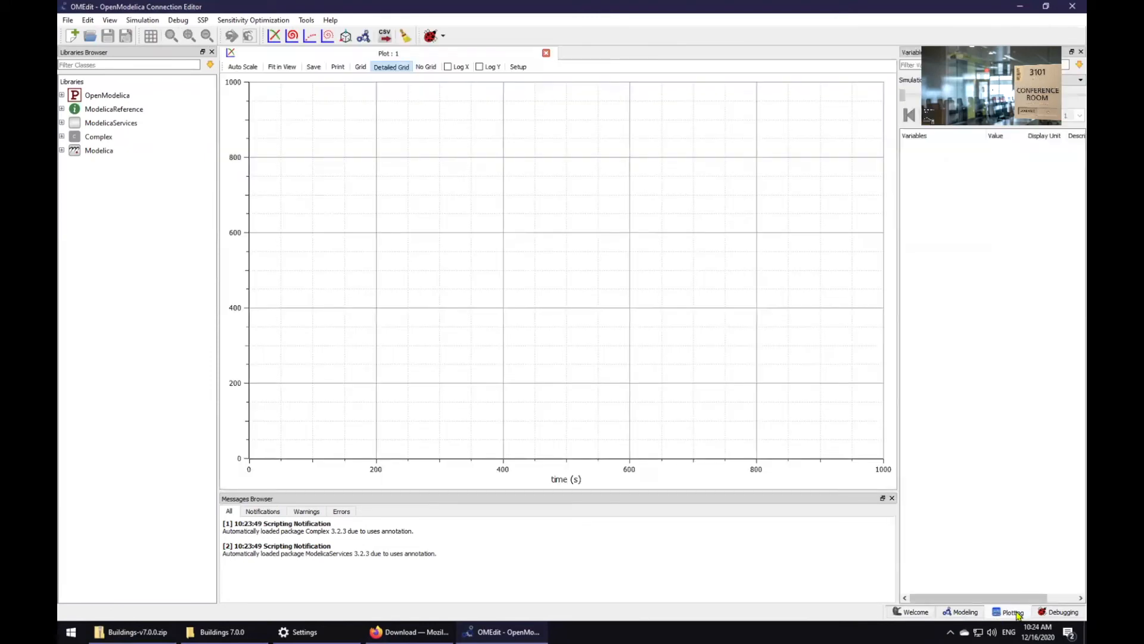
click(964, 612)
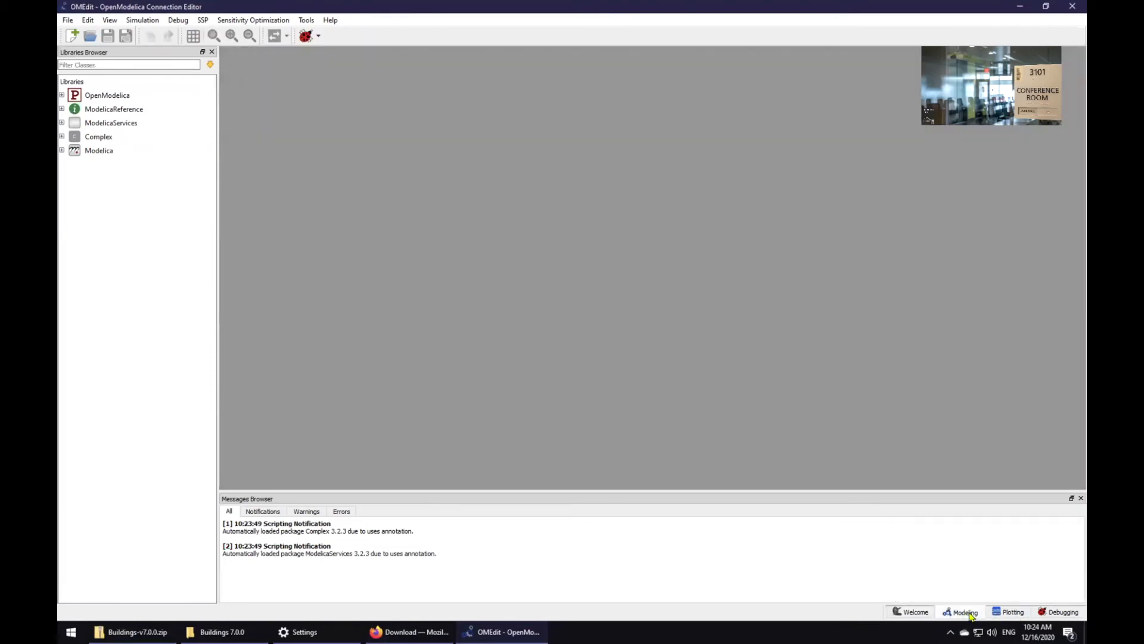
click(1013, 611)
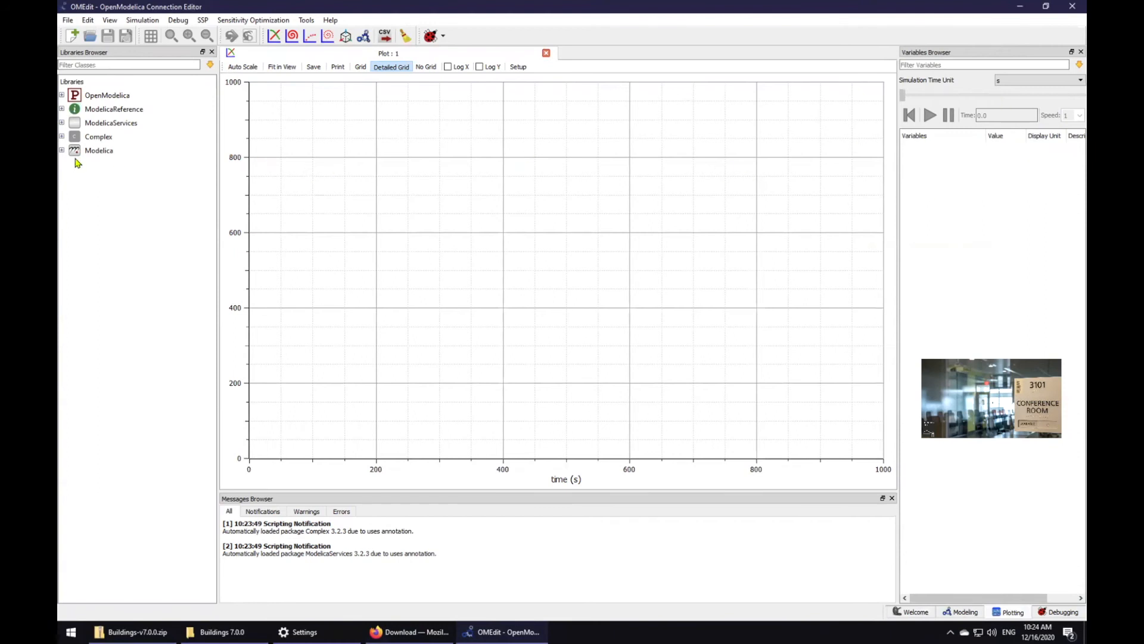
click(61, 150)
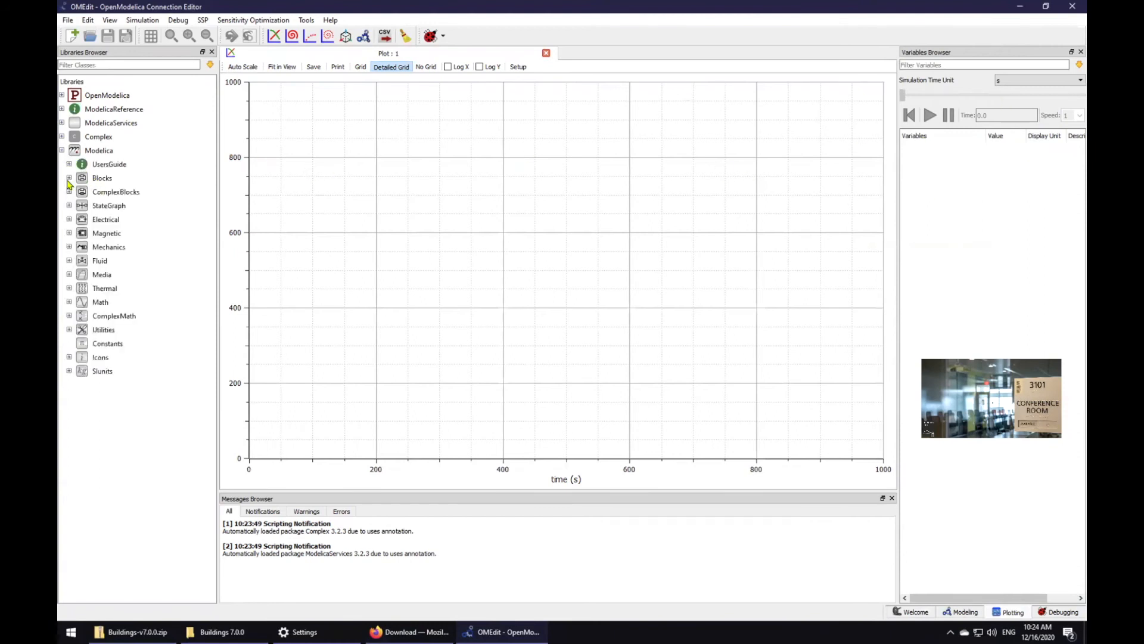
Open the Modelica.Math.Vectors package to show its documentation
click(68, 302)
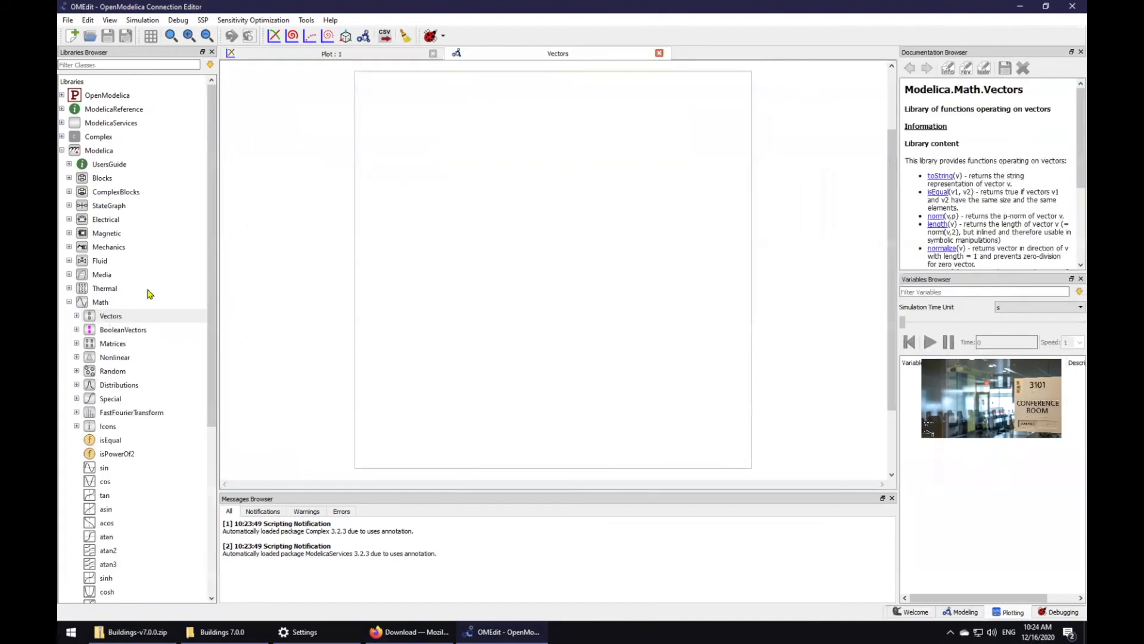
mouse_move(1048, 167)
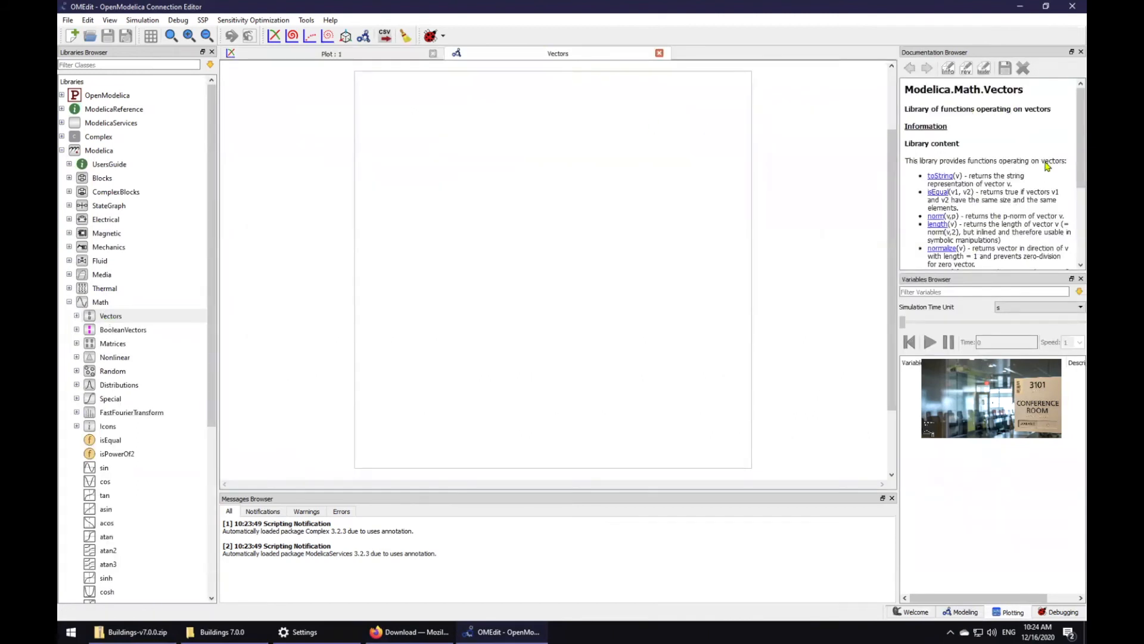
mouse_move(967, 140)
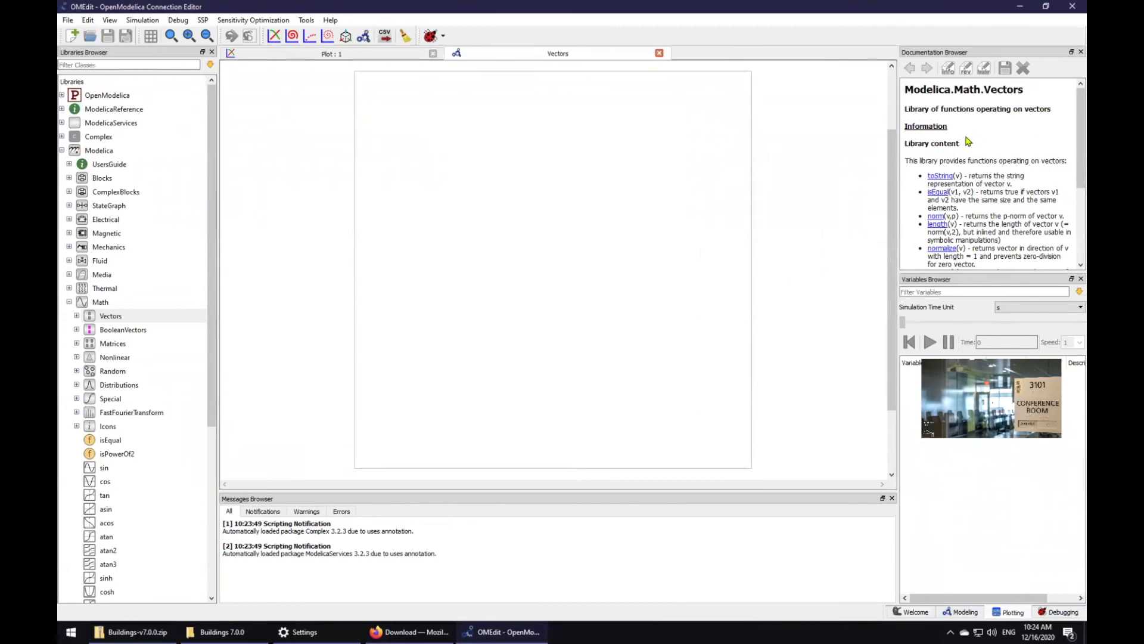
mouse_move(974, 123)
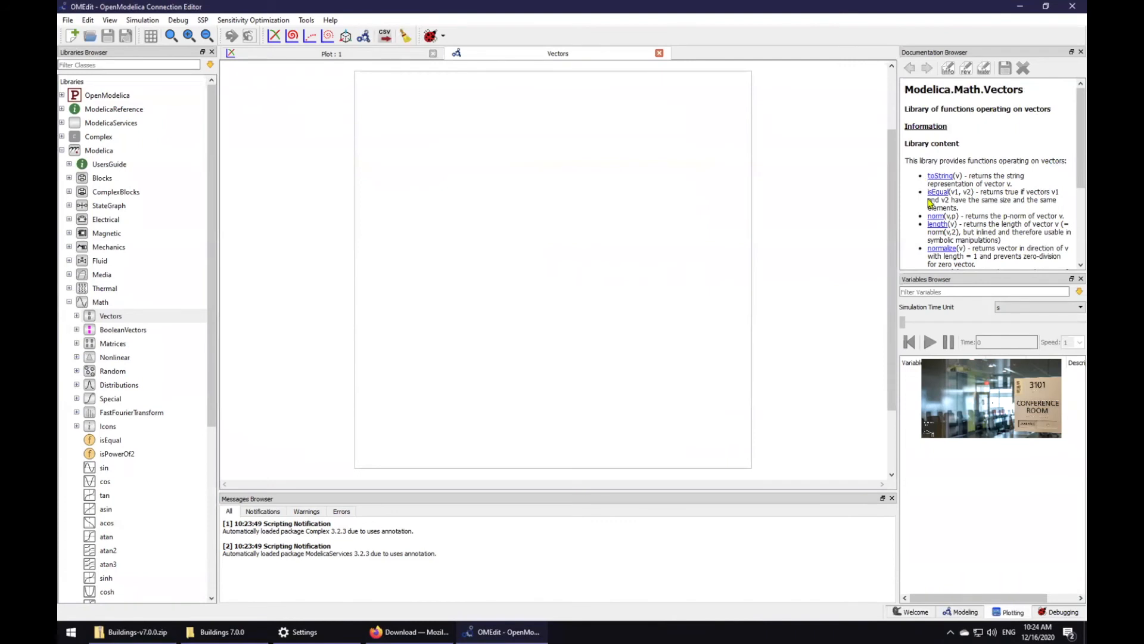
mouse_move(1029, 138)
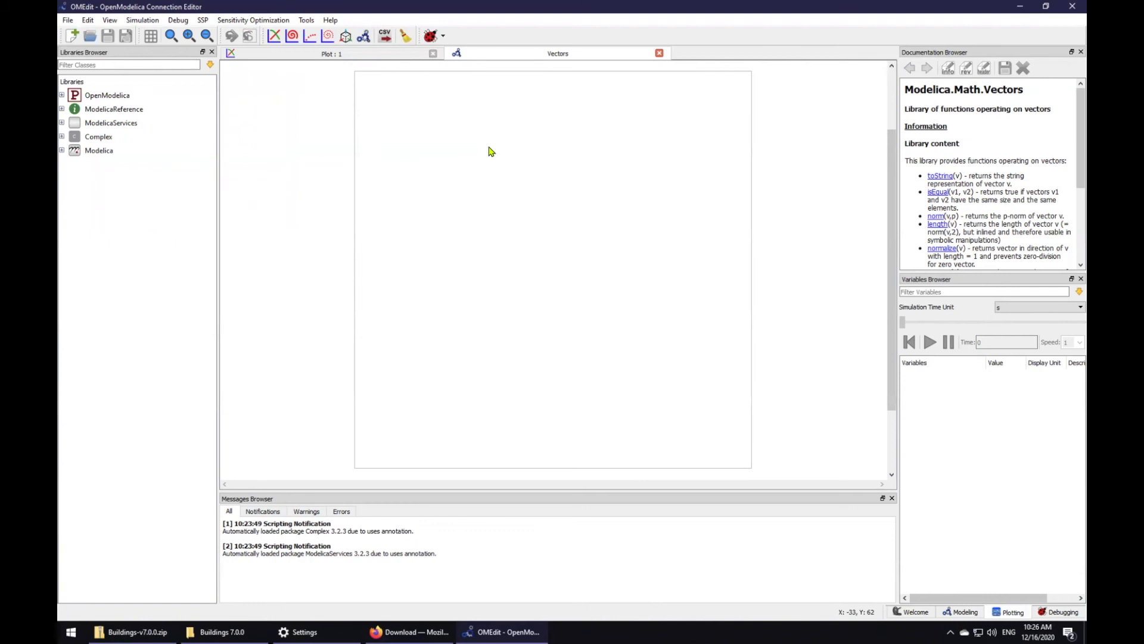
mouse_move(146, 57)
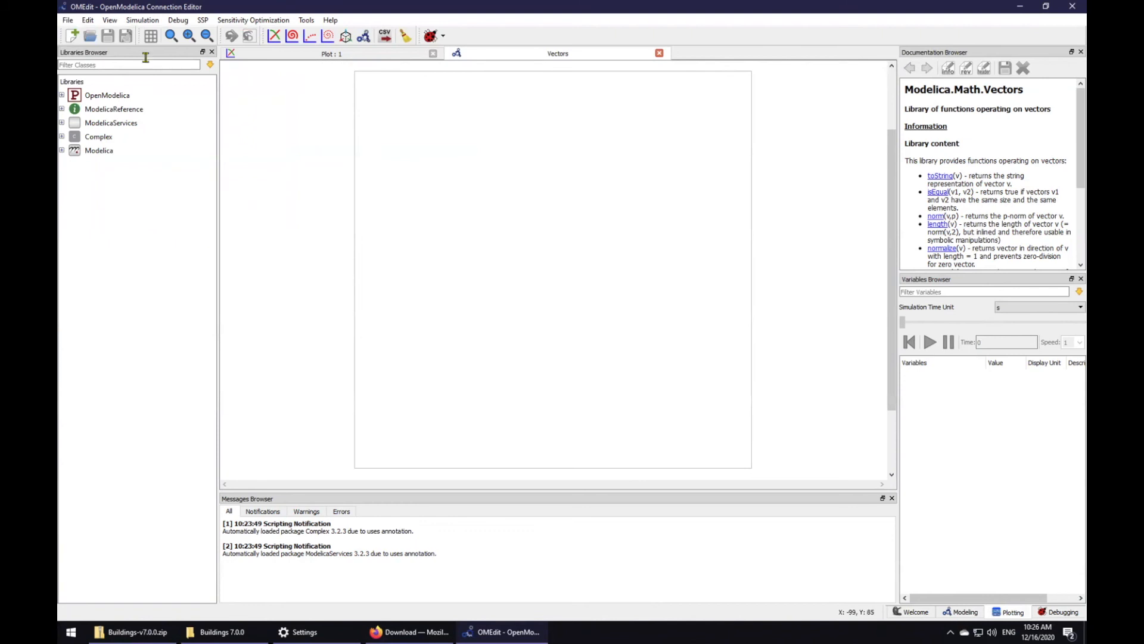
Load package.mo from the Desktop's Buildings 7.0.0 folder via Open Model/Library File(s)
click(67, 21)
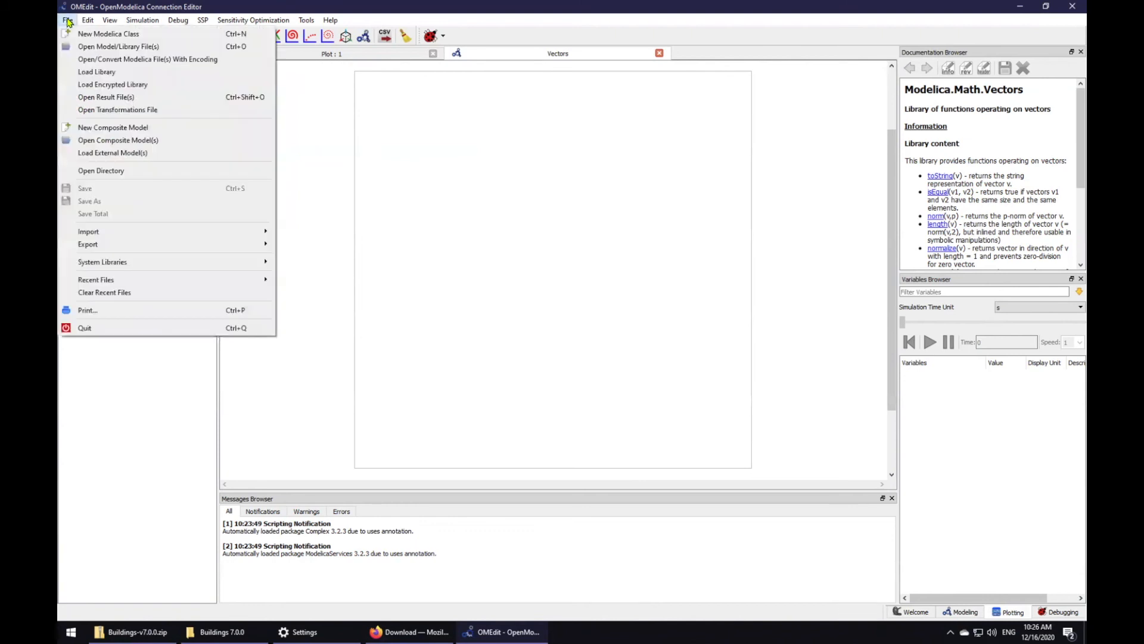
mouse_move(118, 46)
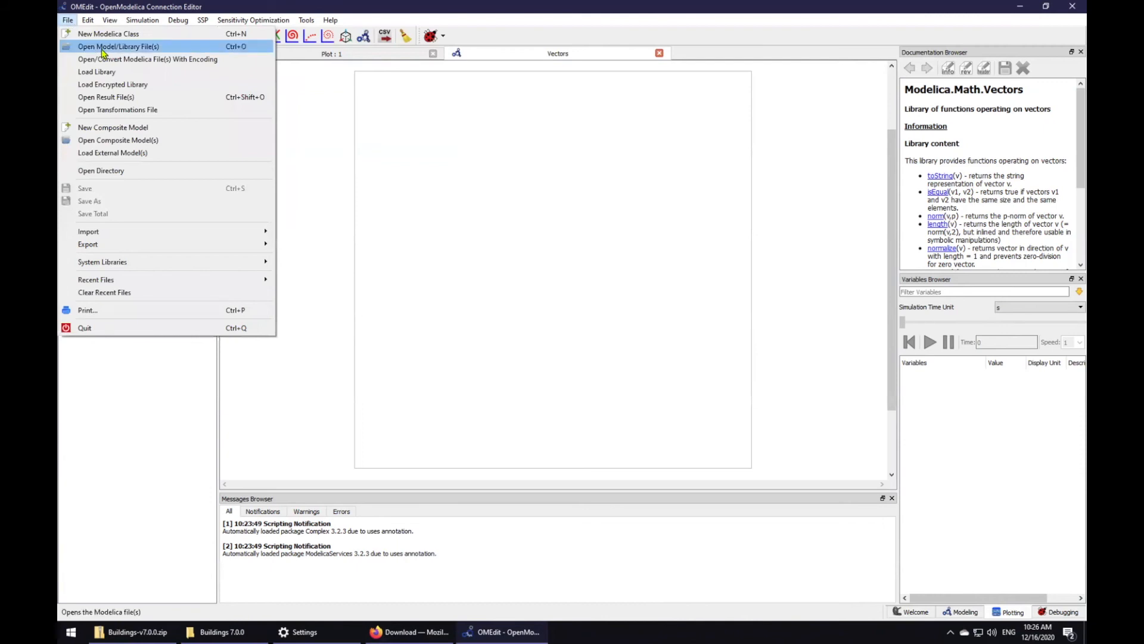
click(118, 46)
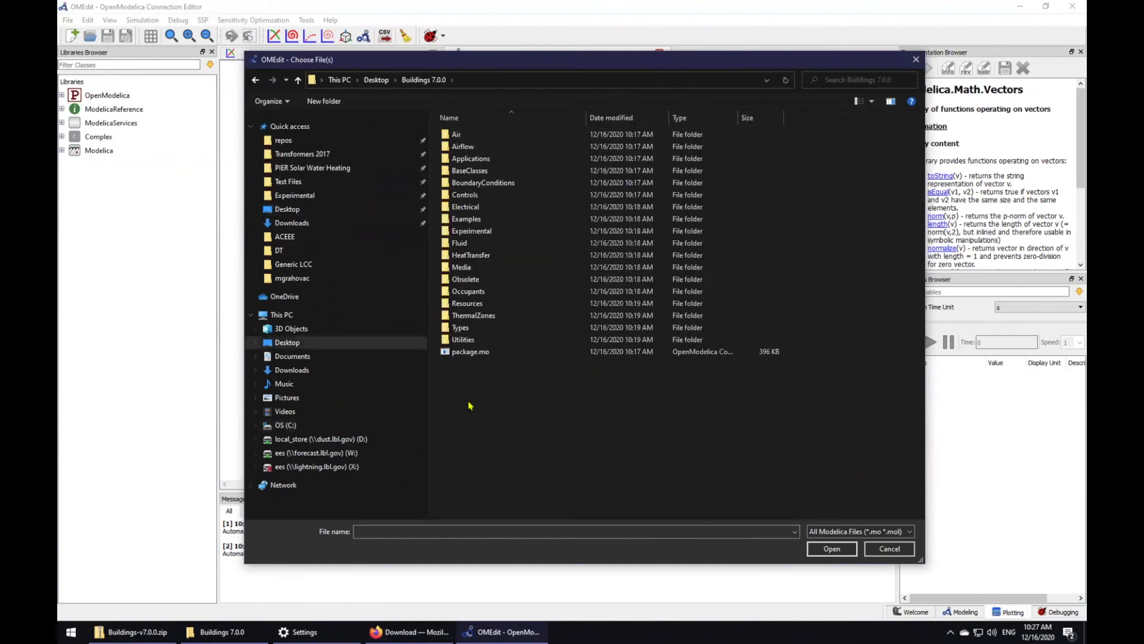
click(470, 350)
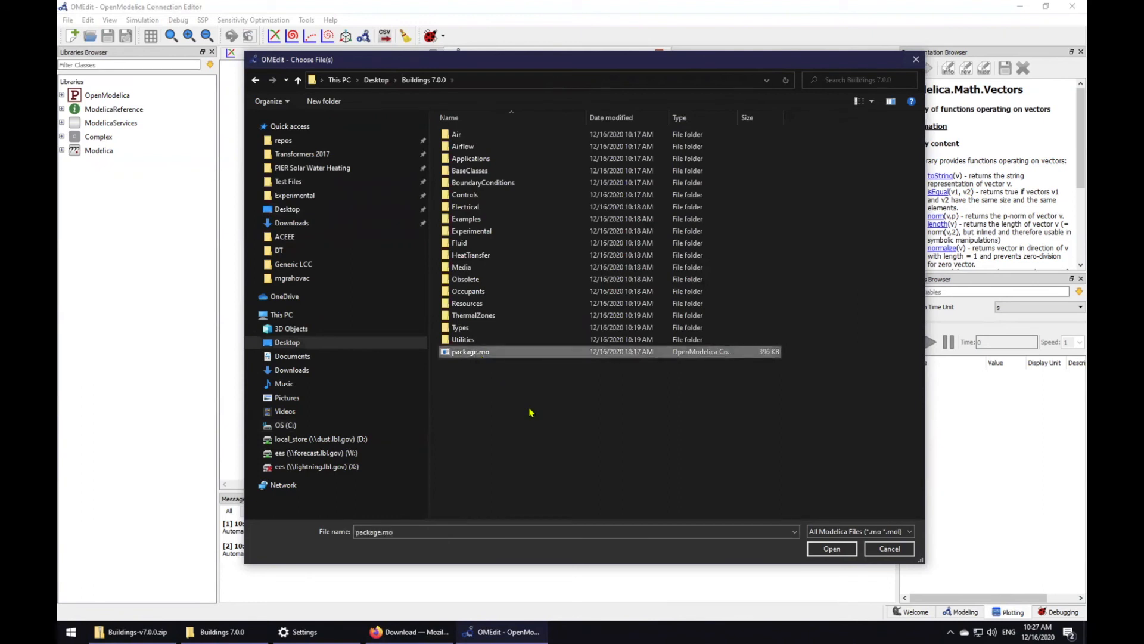
click(831, 548)
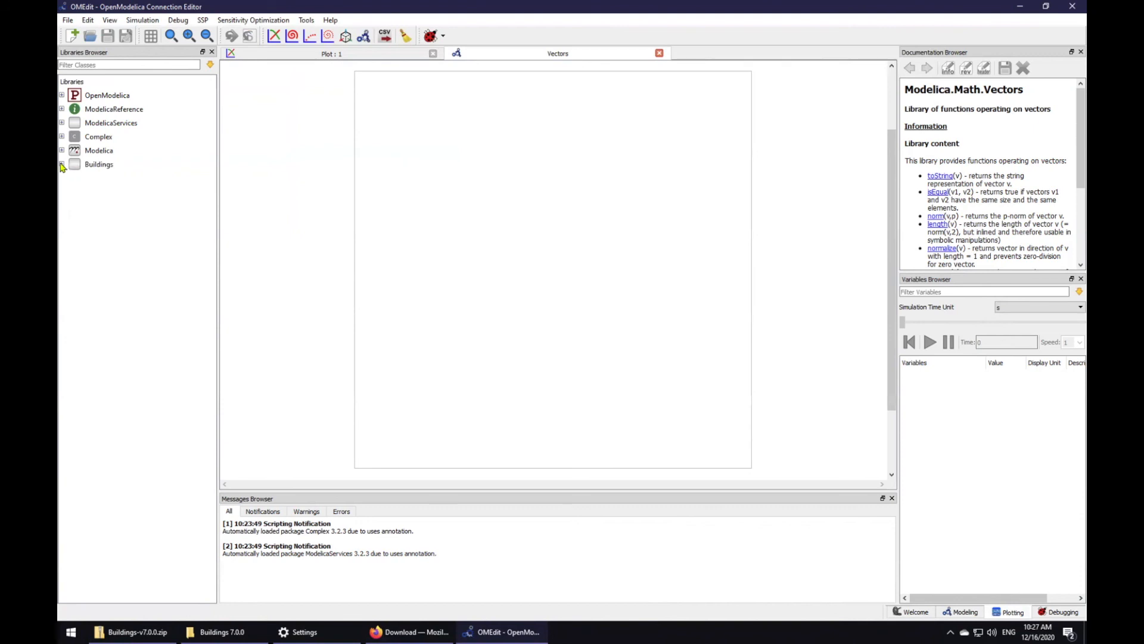
Expand Buildings > Examples > Tutorial > CDL > Controls and select the SystemOnOff model
click(62, 164)
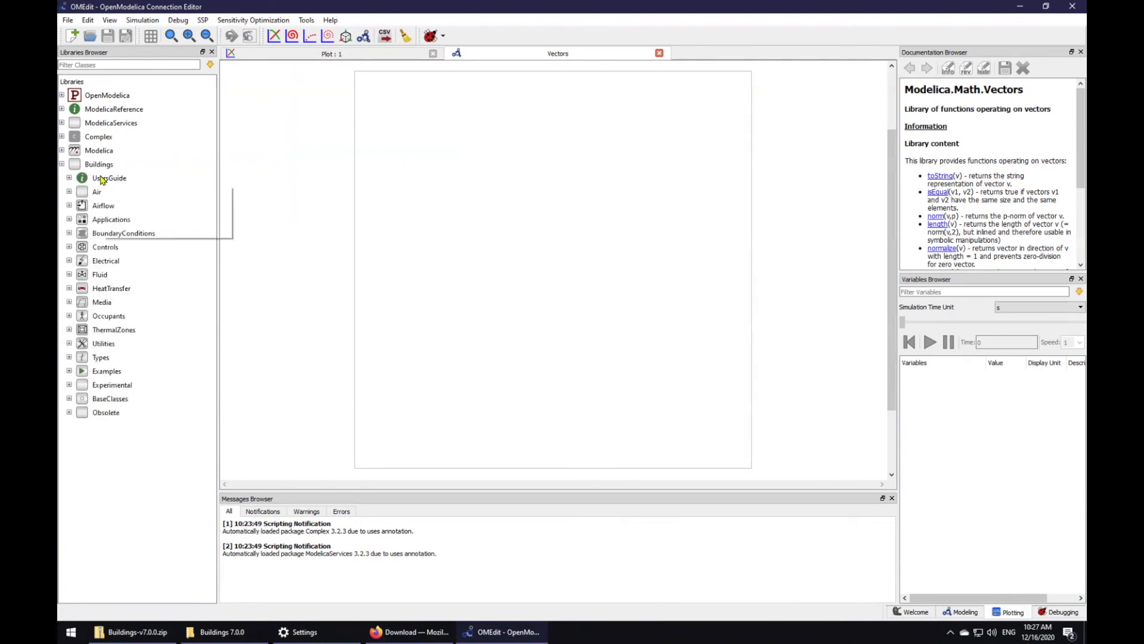
mouse_move(99, 163)
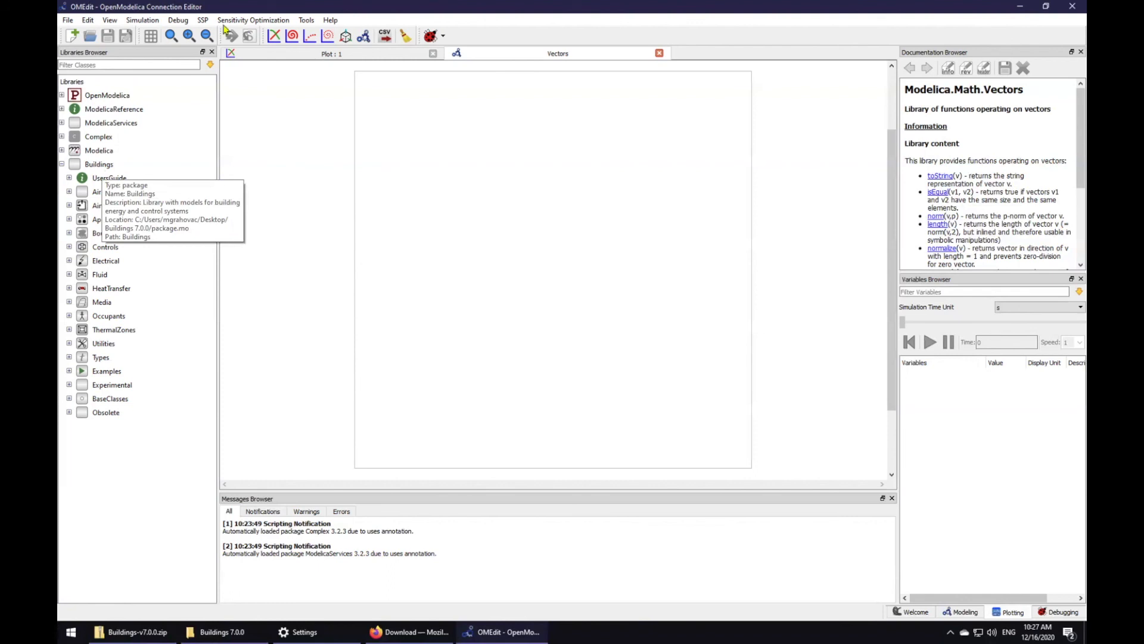
mouse_move(226, 29)
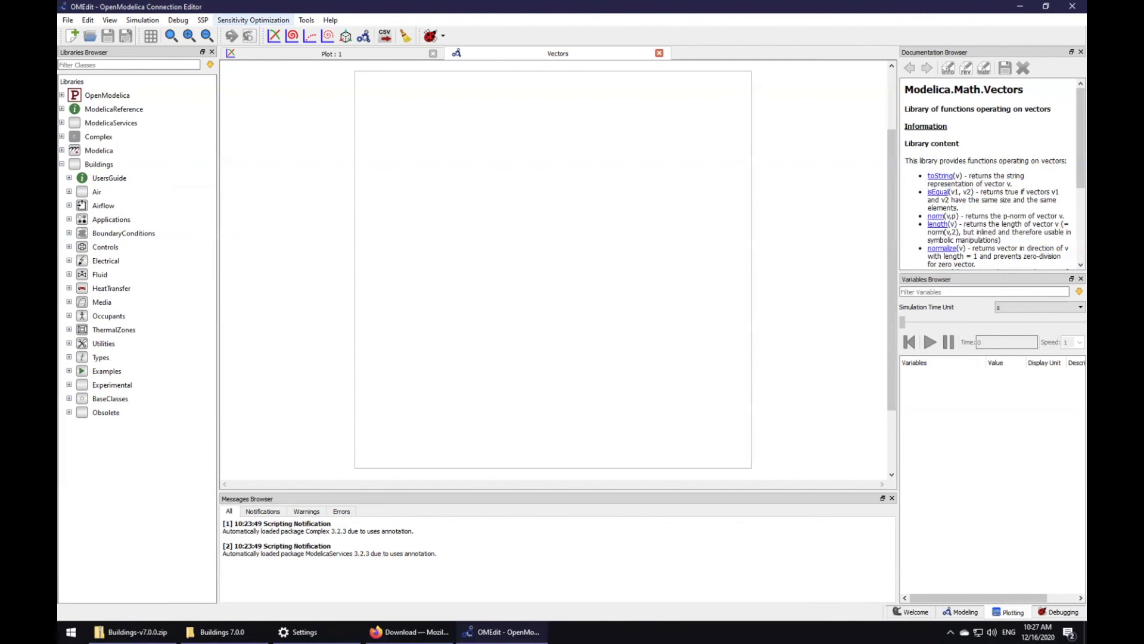
mouse_move(178, 277)
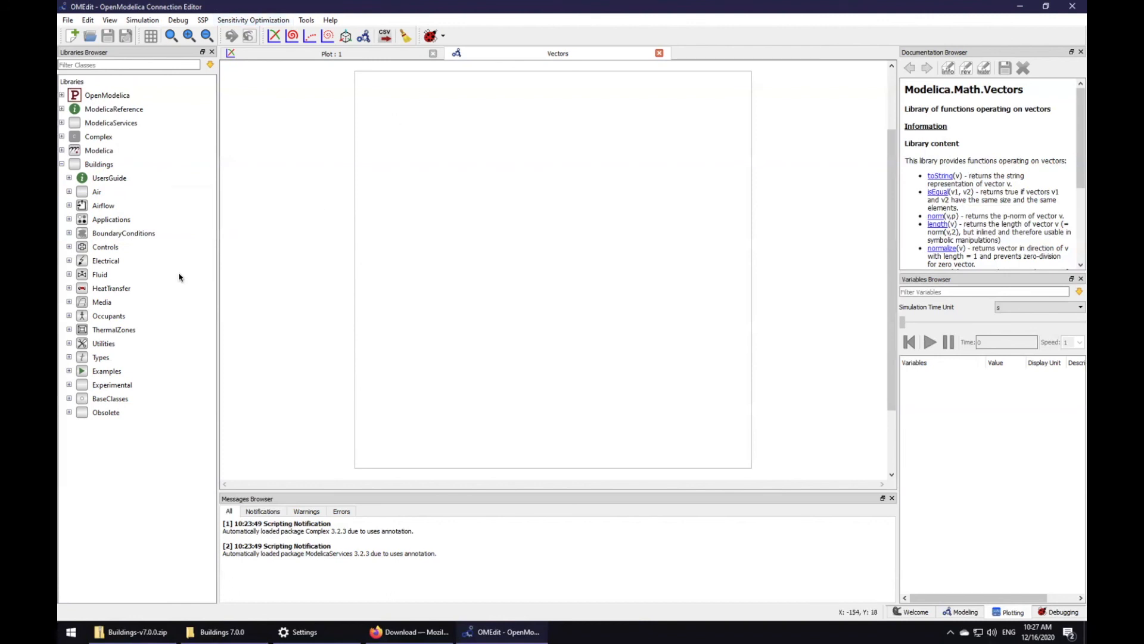
click(68, 371)
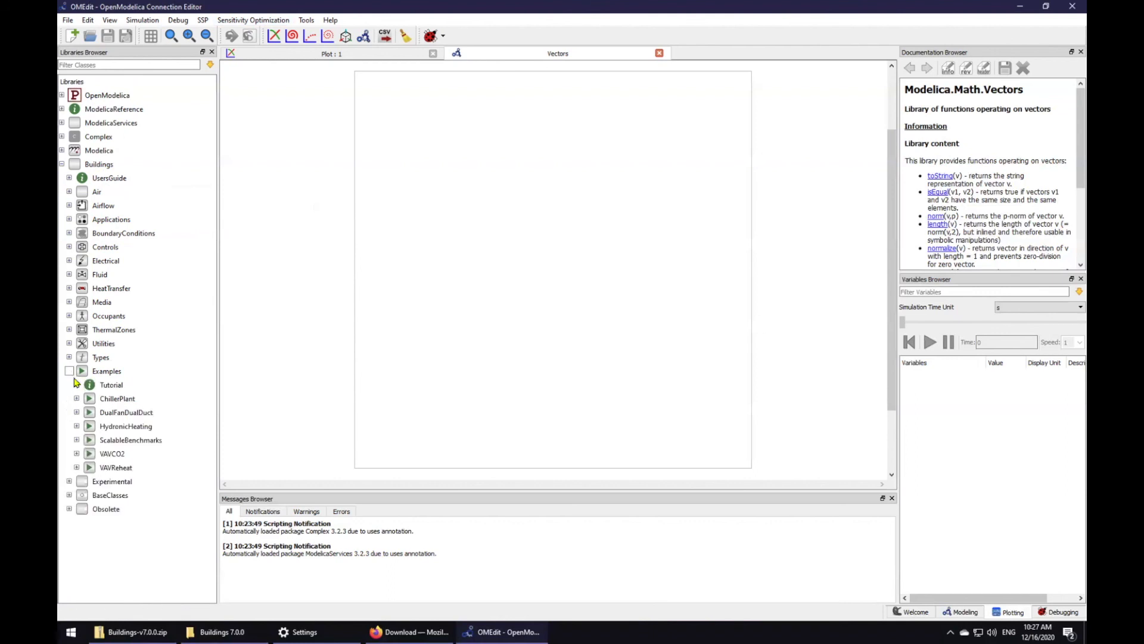
click(77, 385)
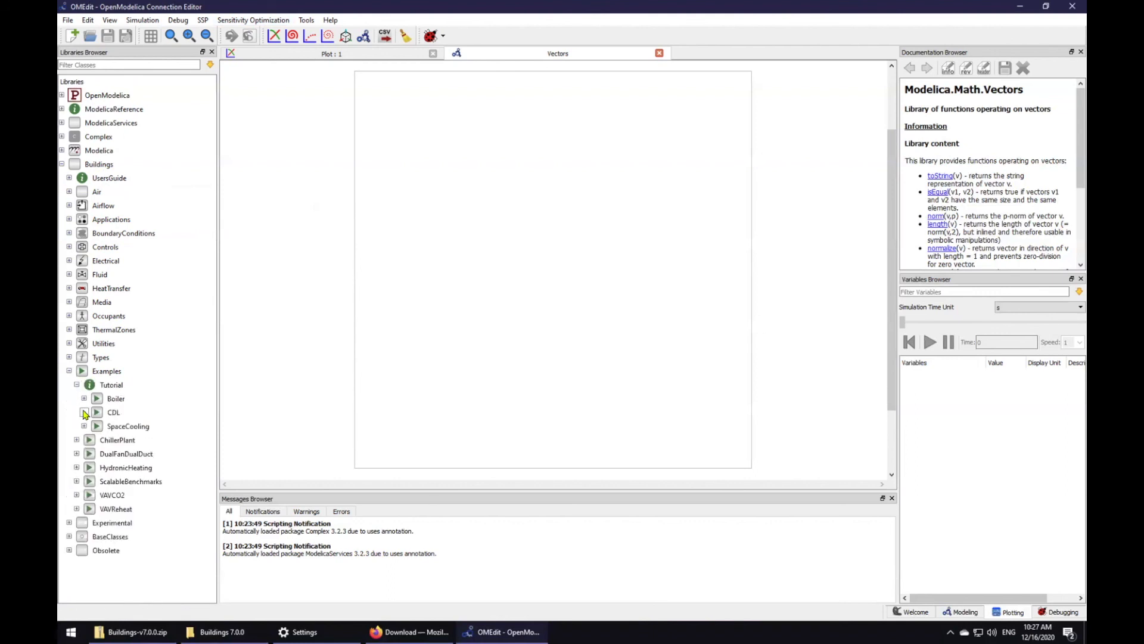
click(84, 412)
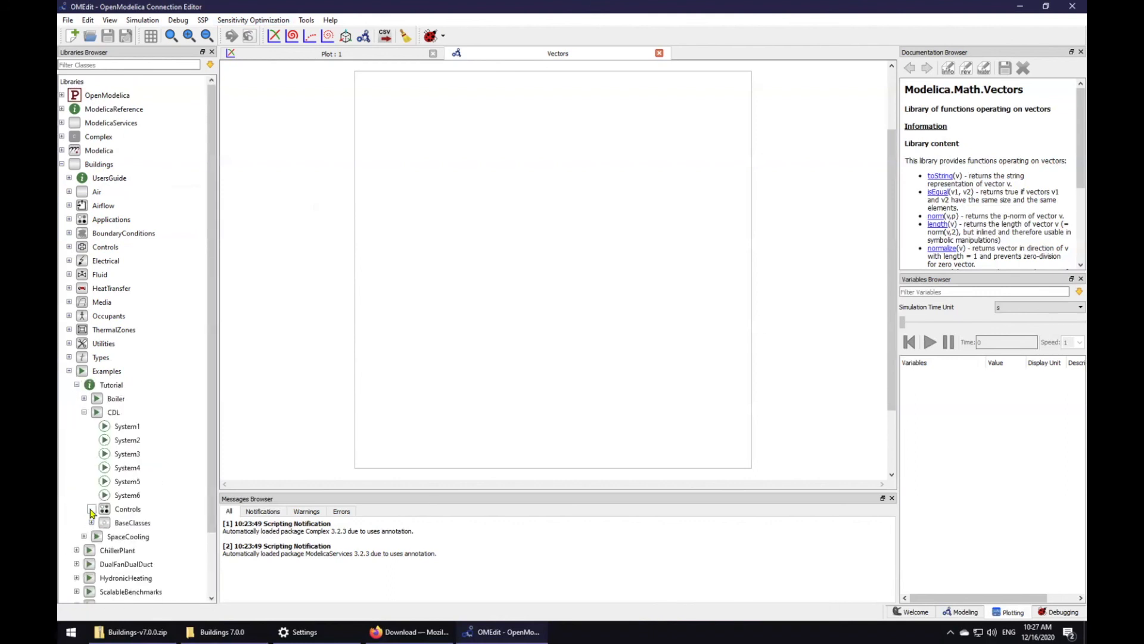
click(92, 509)
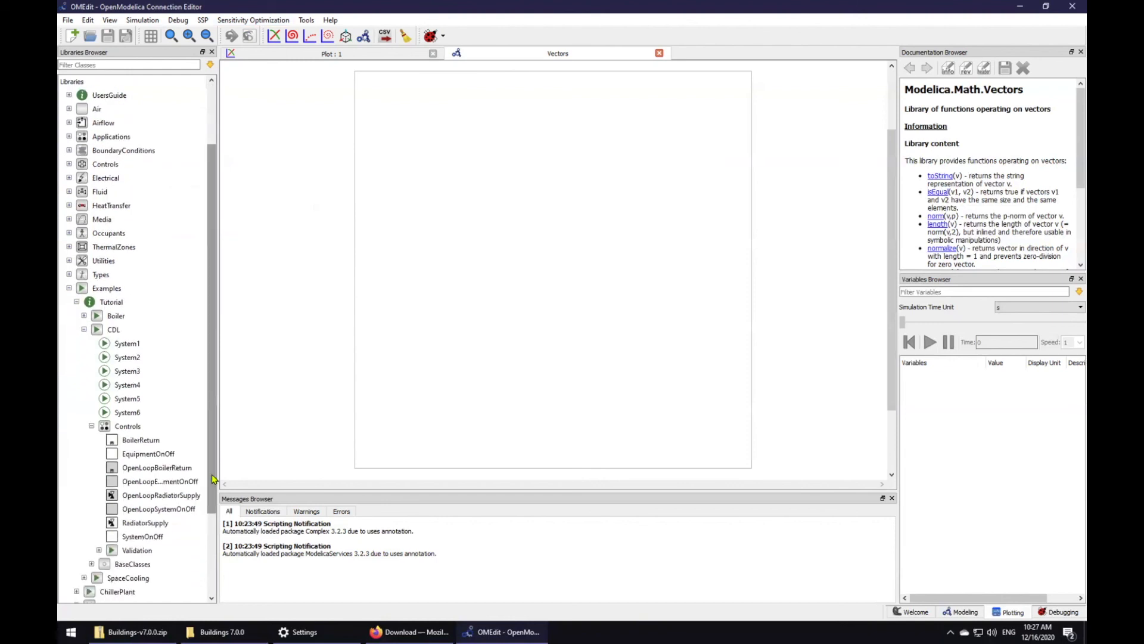
click(142, 537)
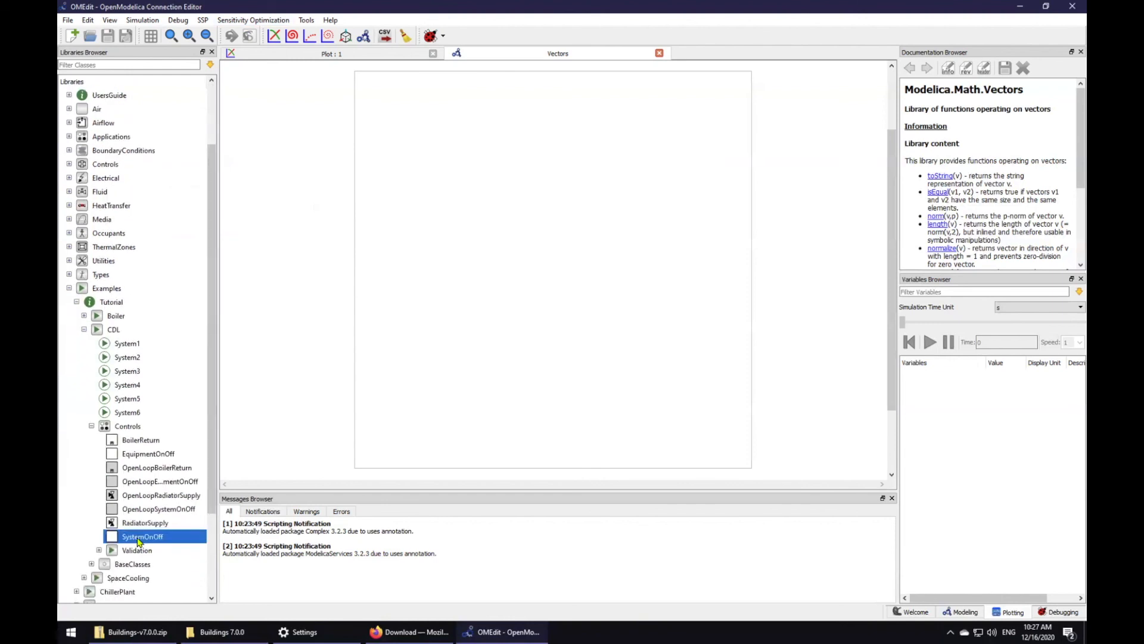